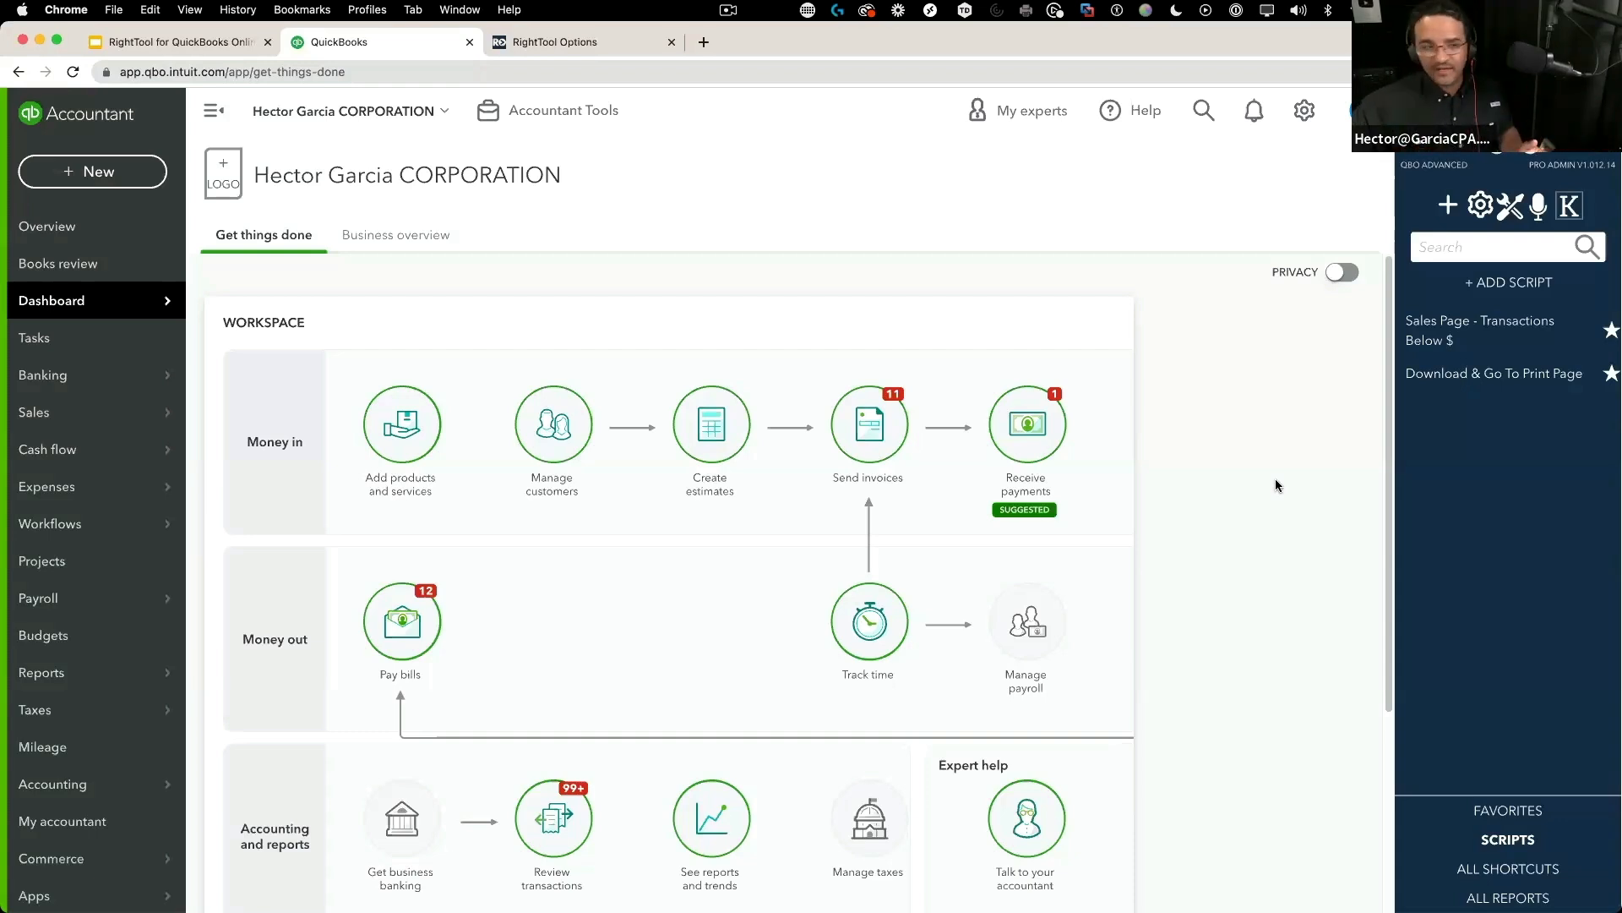
pyautogui.moveTo(1048, 665)
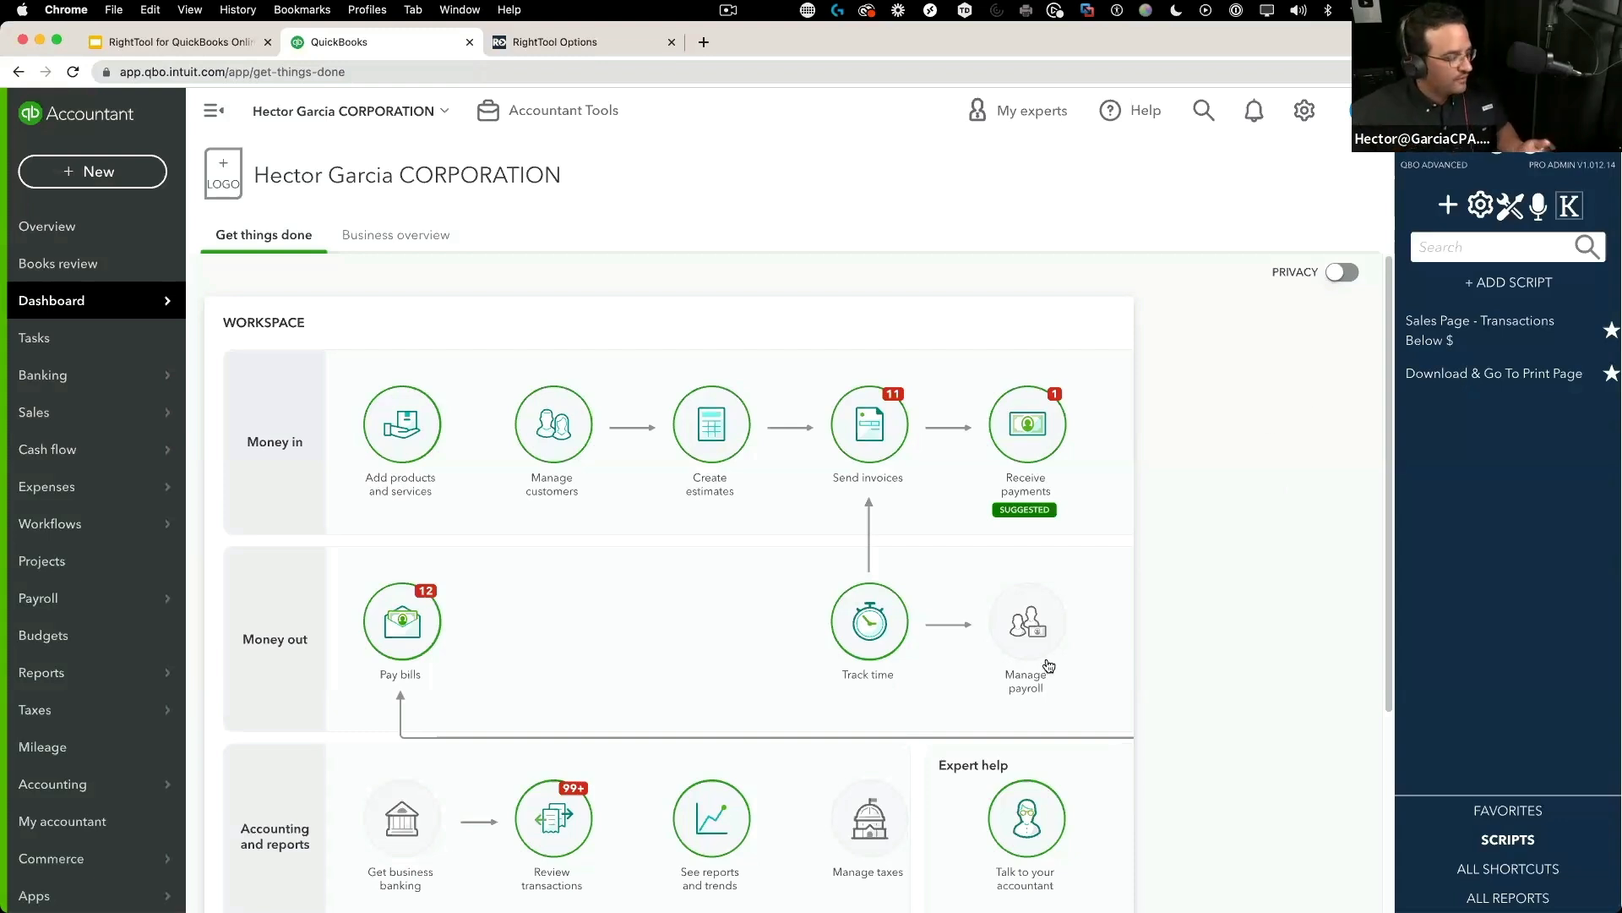
# Show the All Sales transactions list for Hector Garcia Corporation from the Sales menu
pyautogui.click(33, 411)
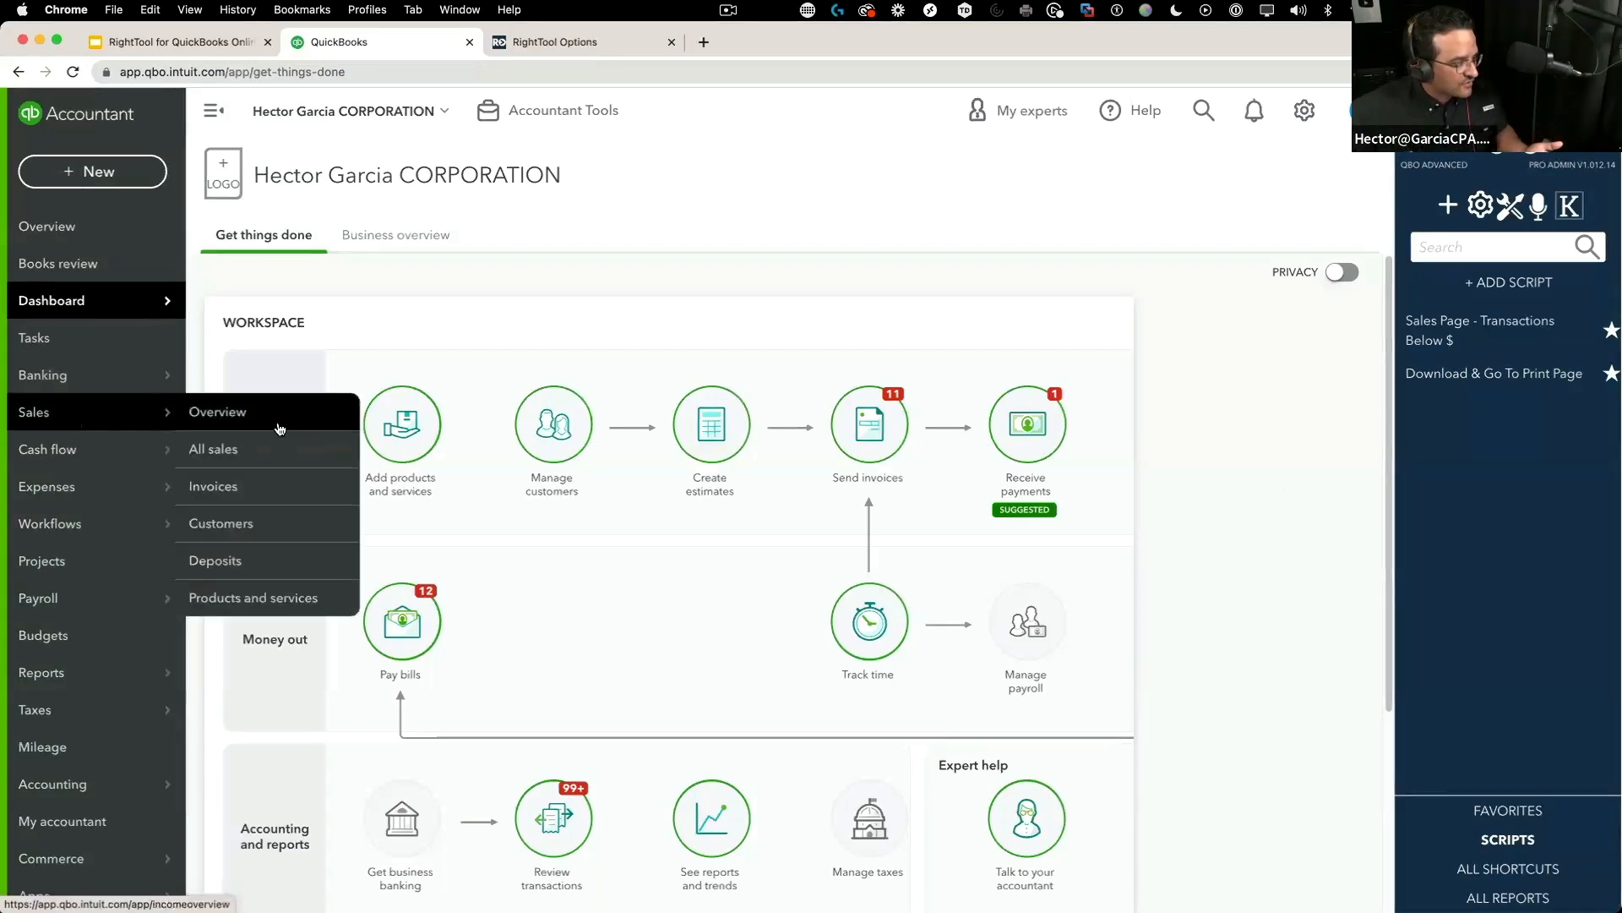
pyautogui.click(212, 448)
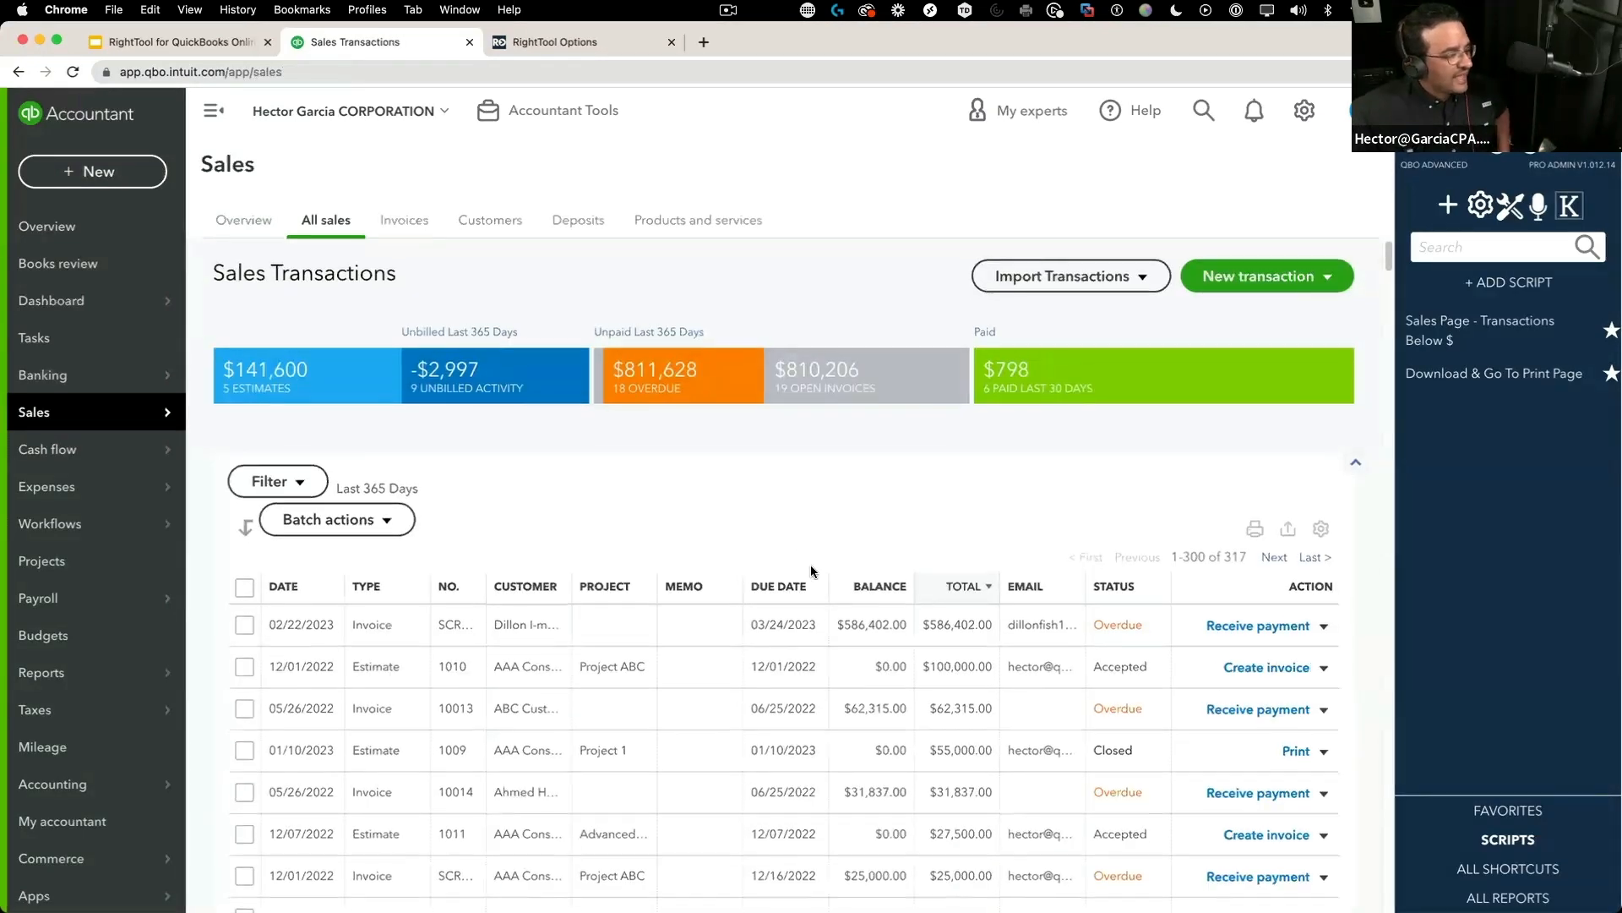
pyautogui.scroll(-3)
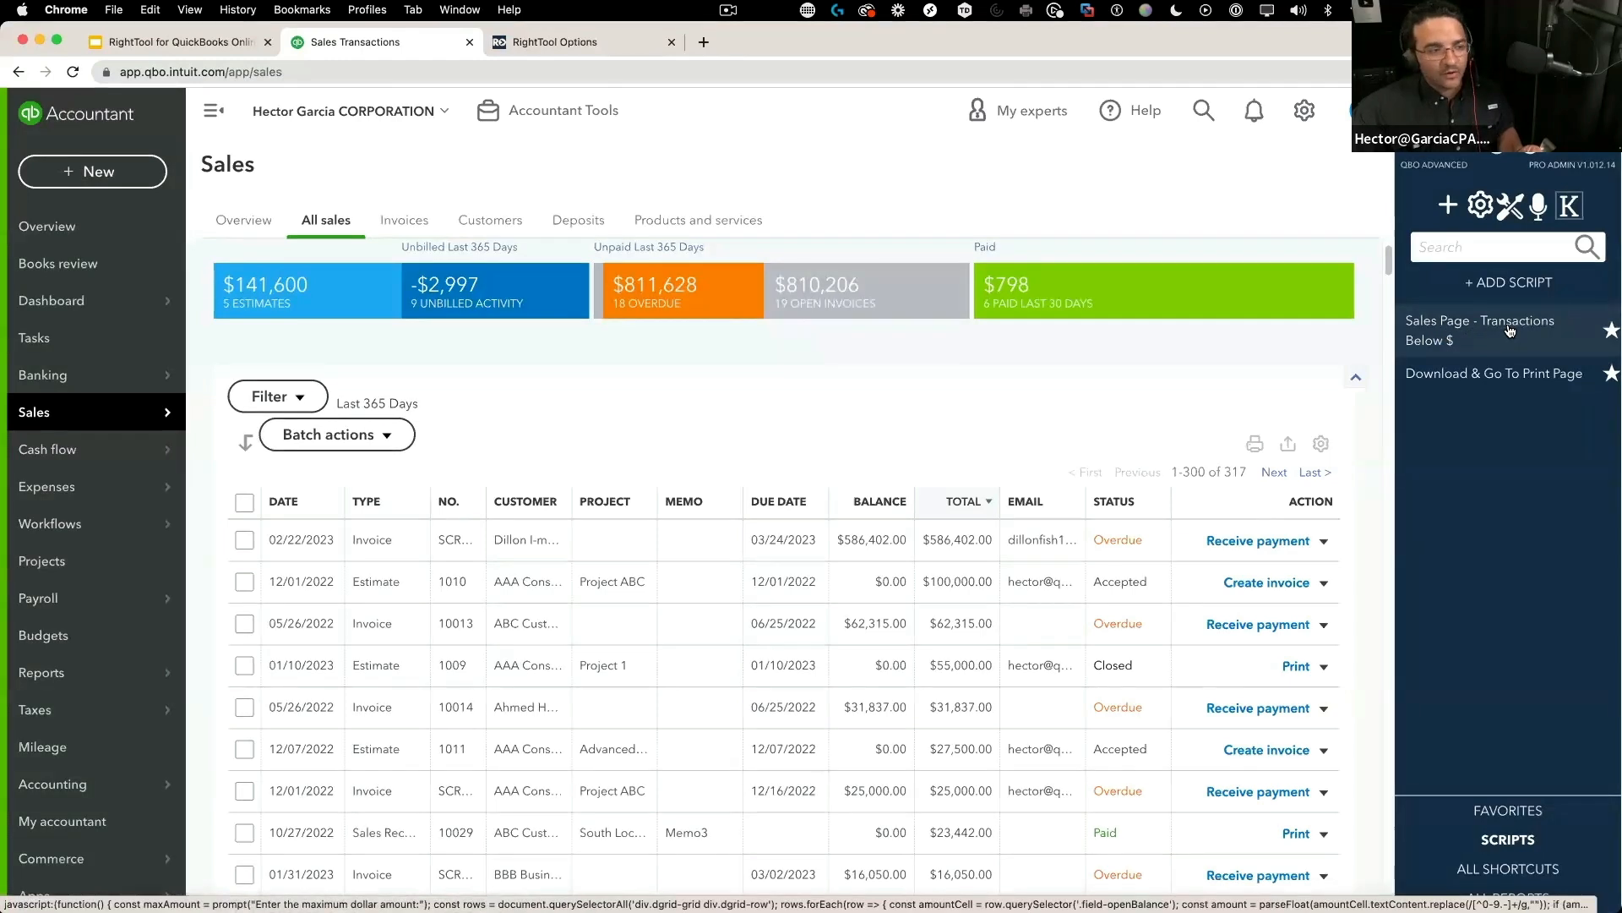
# Run the RightTool 'Transactions Below $' script with a 50 dollar maximum on the sales list
pyautogui.click(1479, 329)
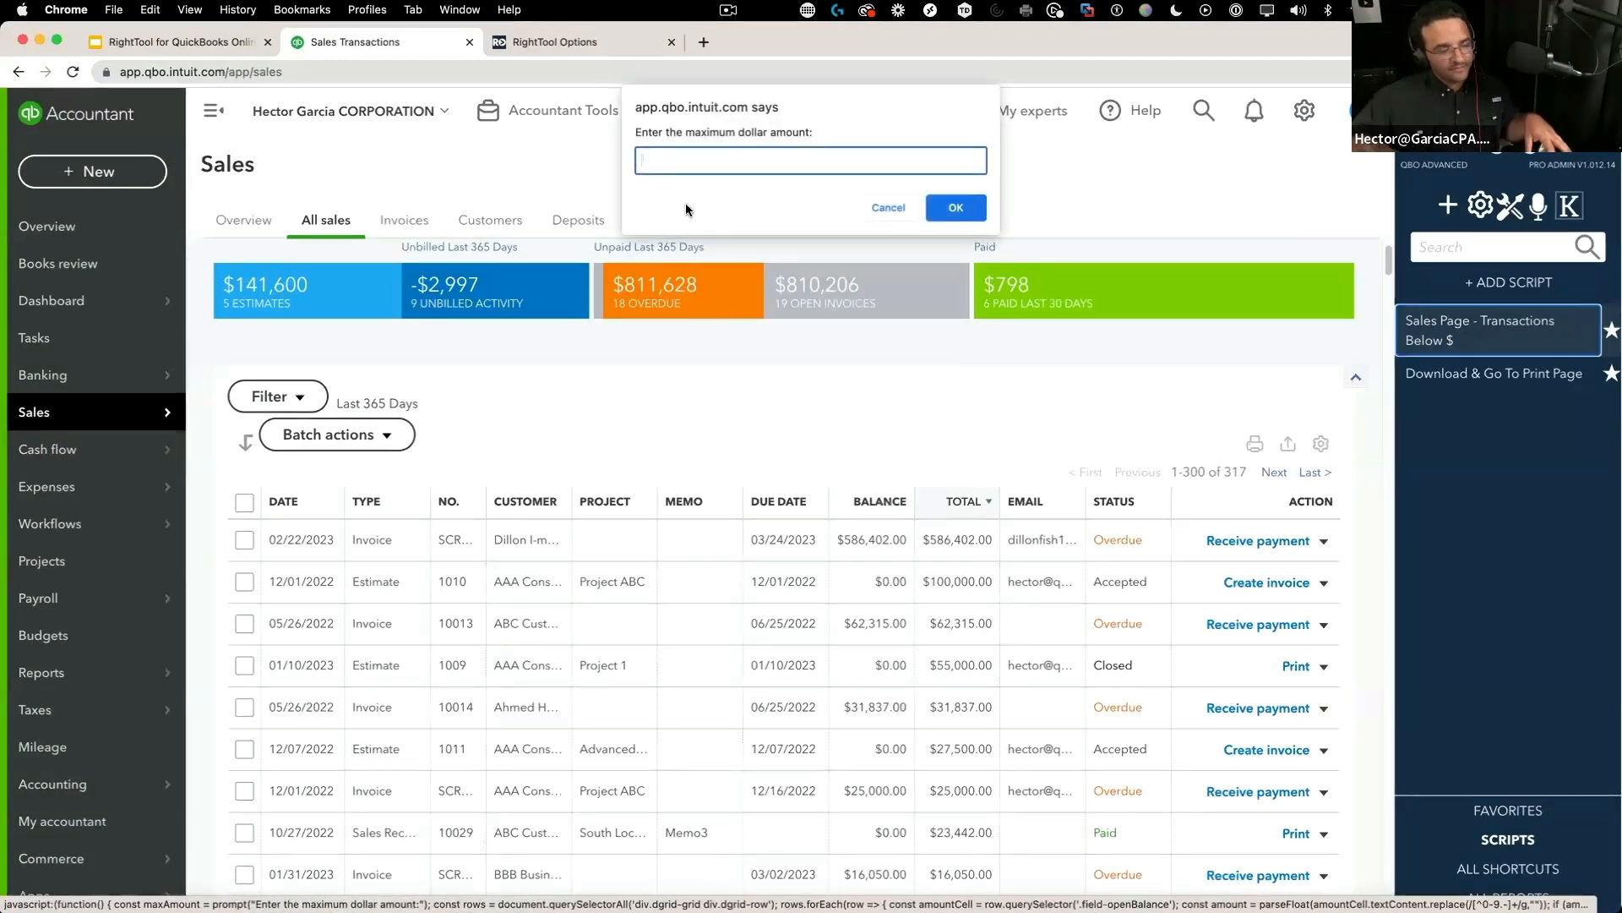
pyautogui.write('50')
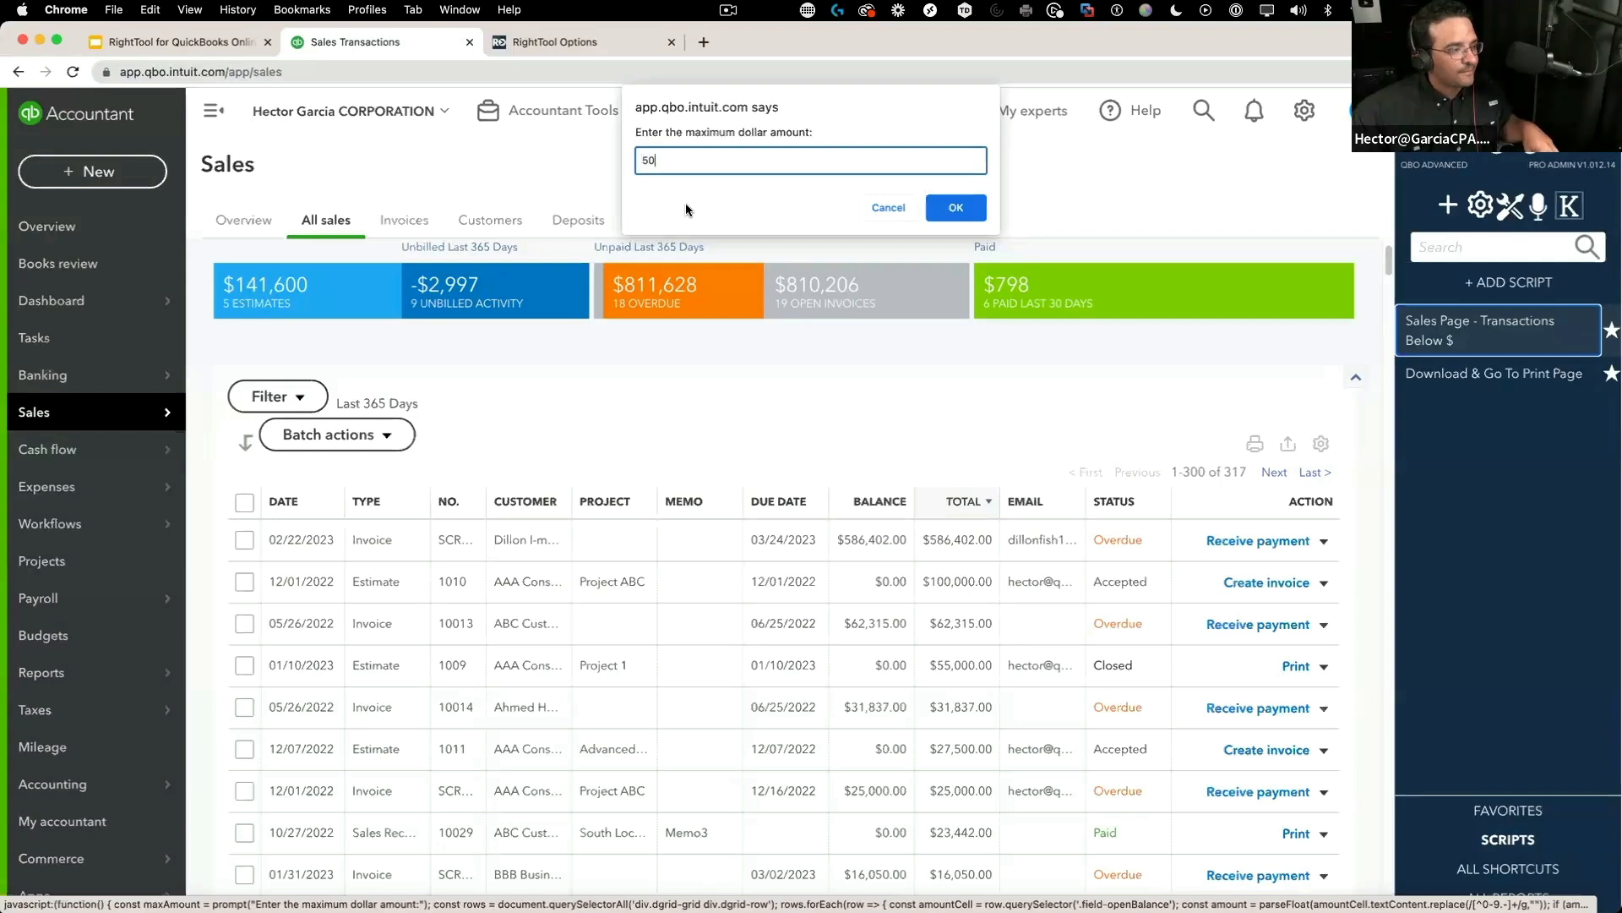
pyautogui.click(953, 207)
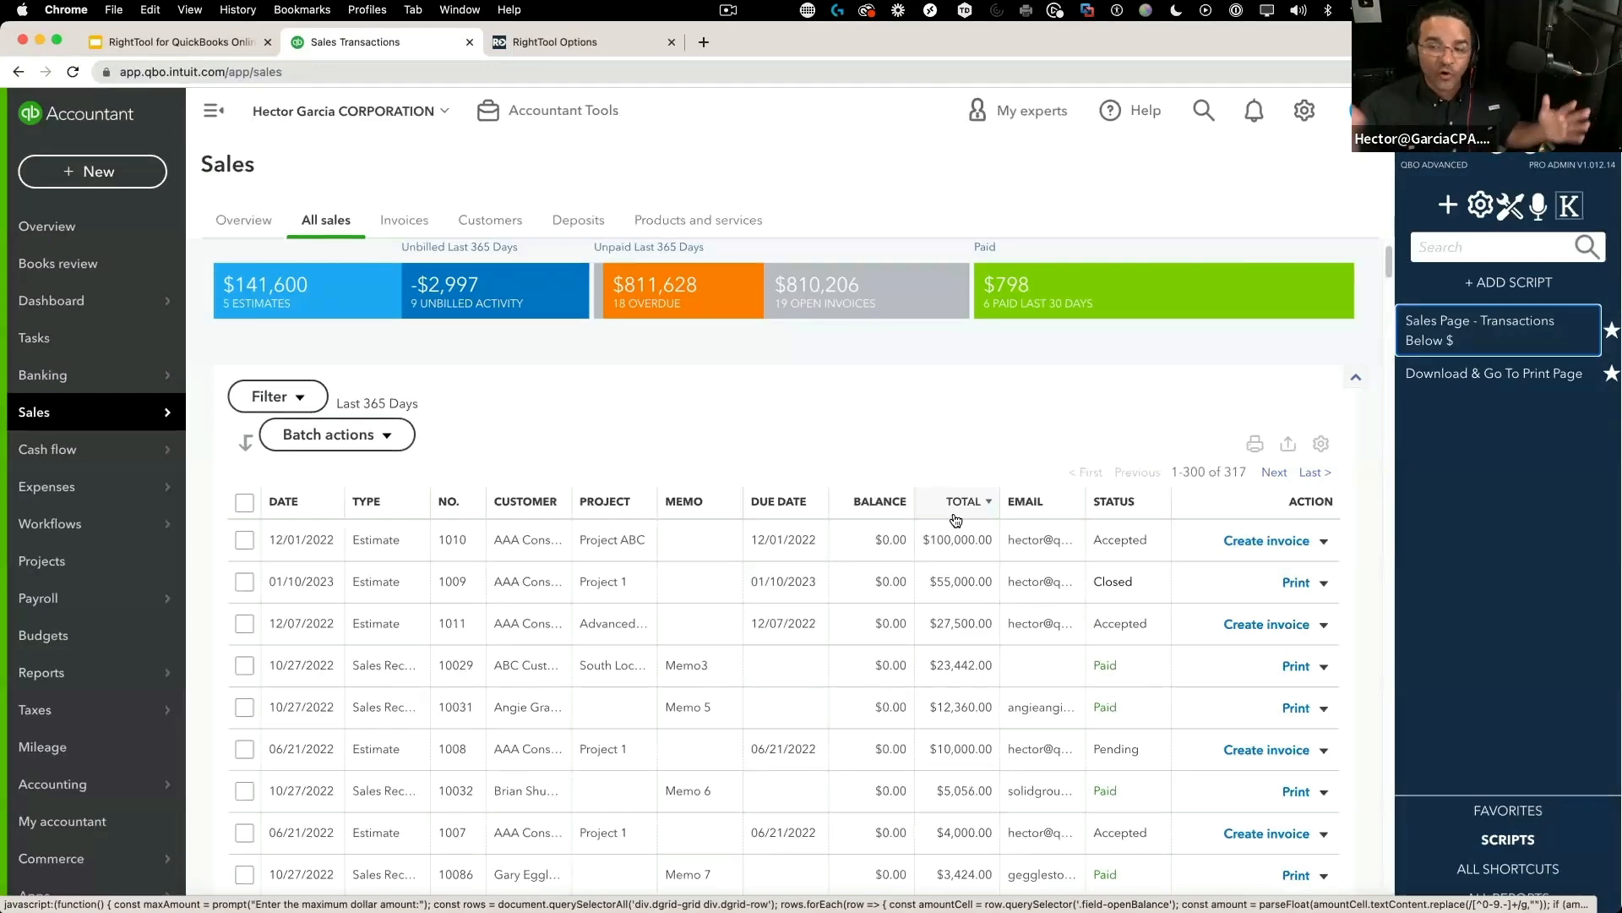
pyautogui.scroll(-3)
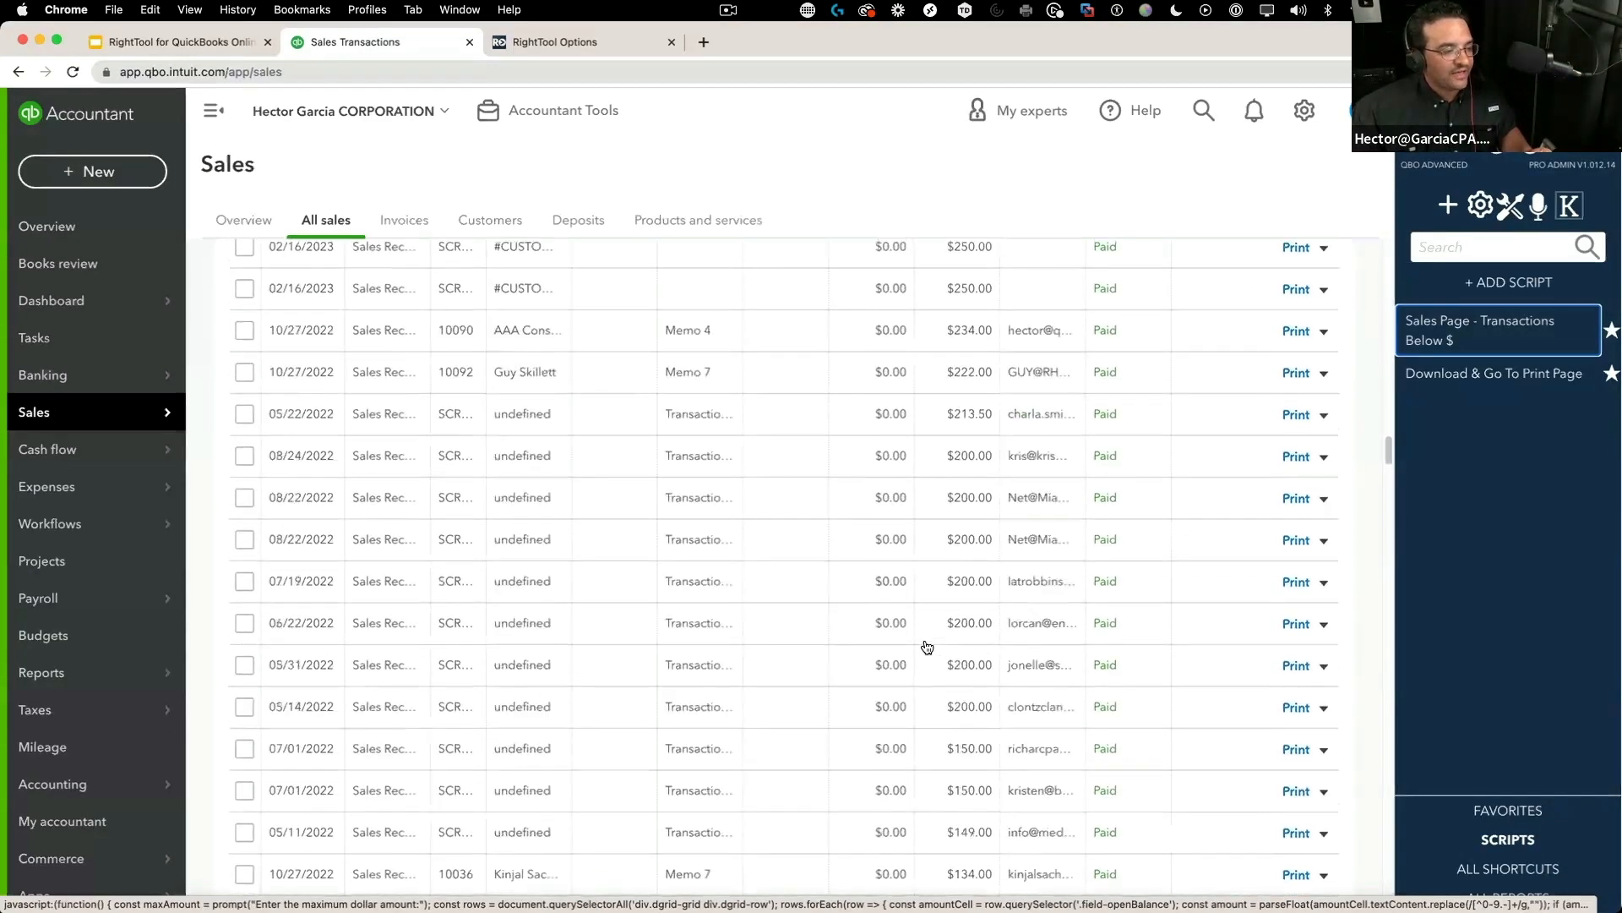
pyautogui.scroll(-3)
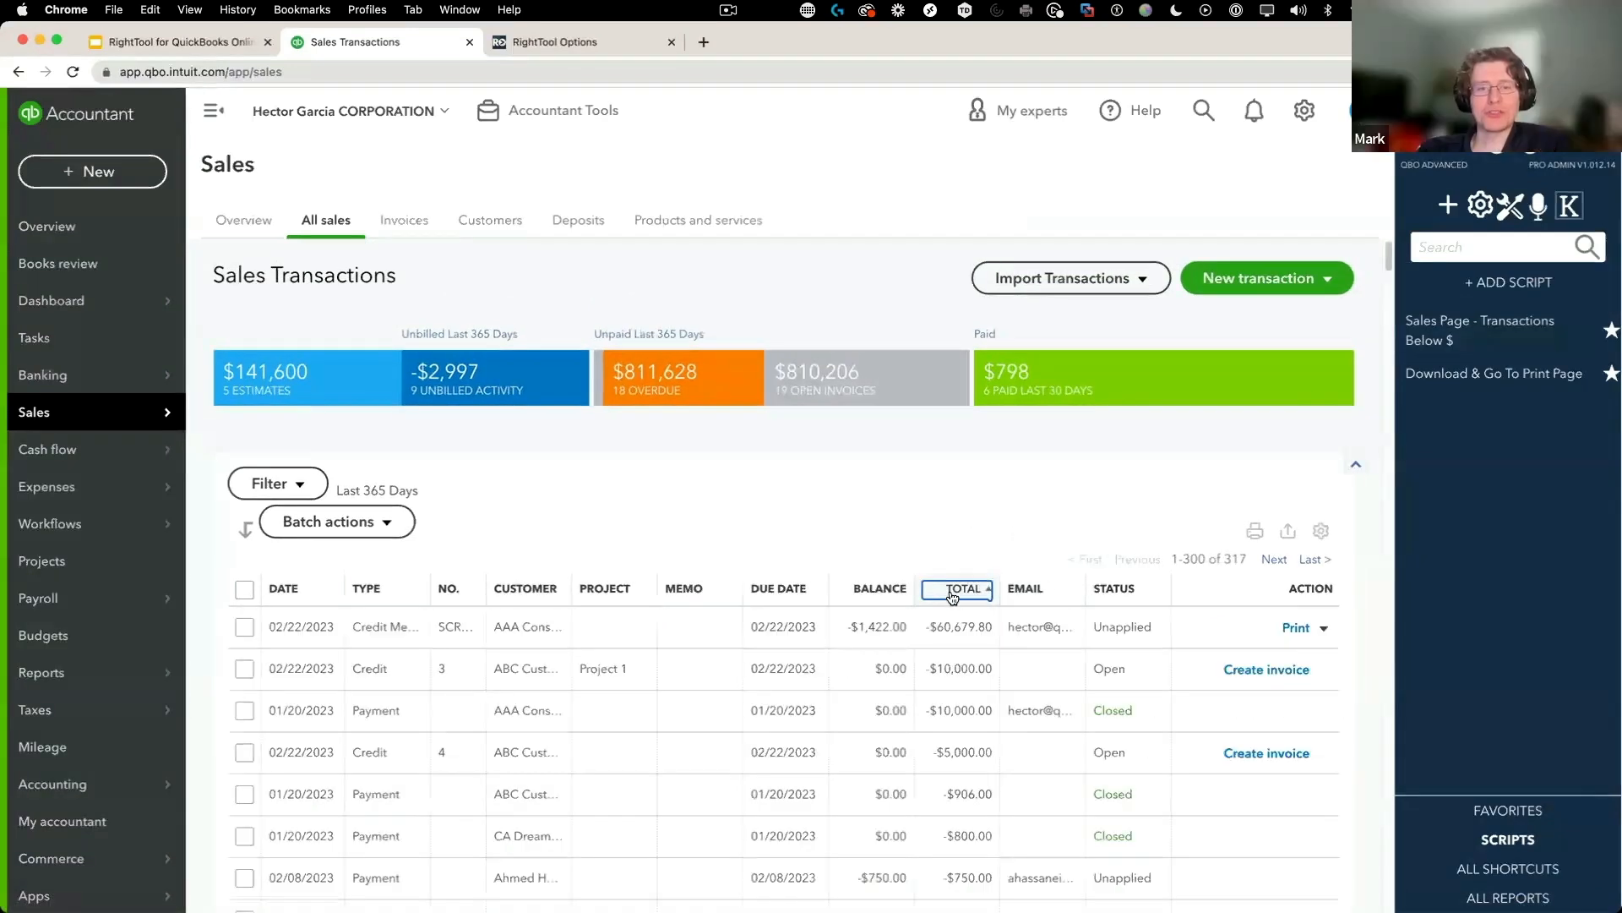
# Filter the sales list to open invoices and rerun the Transactions Below $ script
pyautogui.click(277, 483)
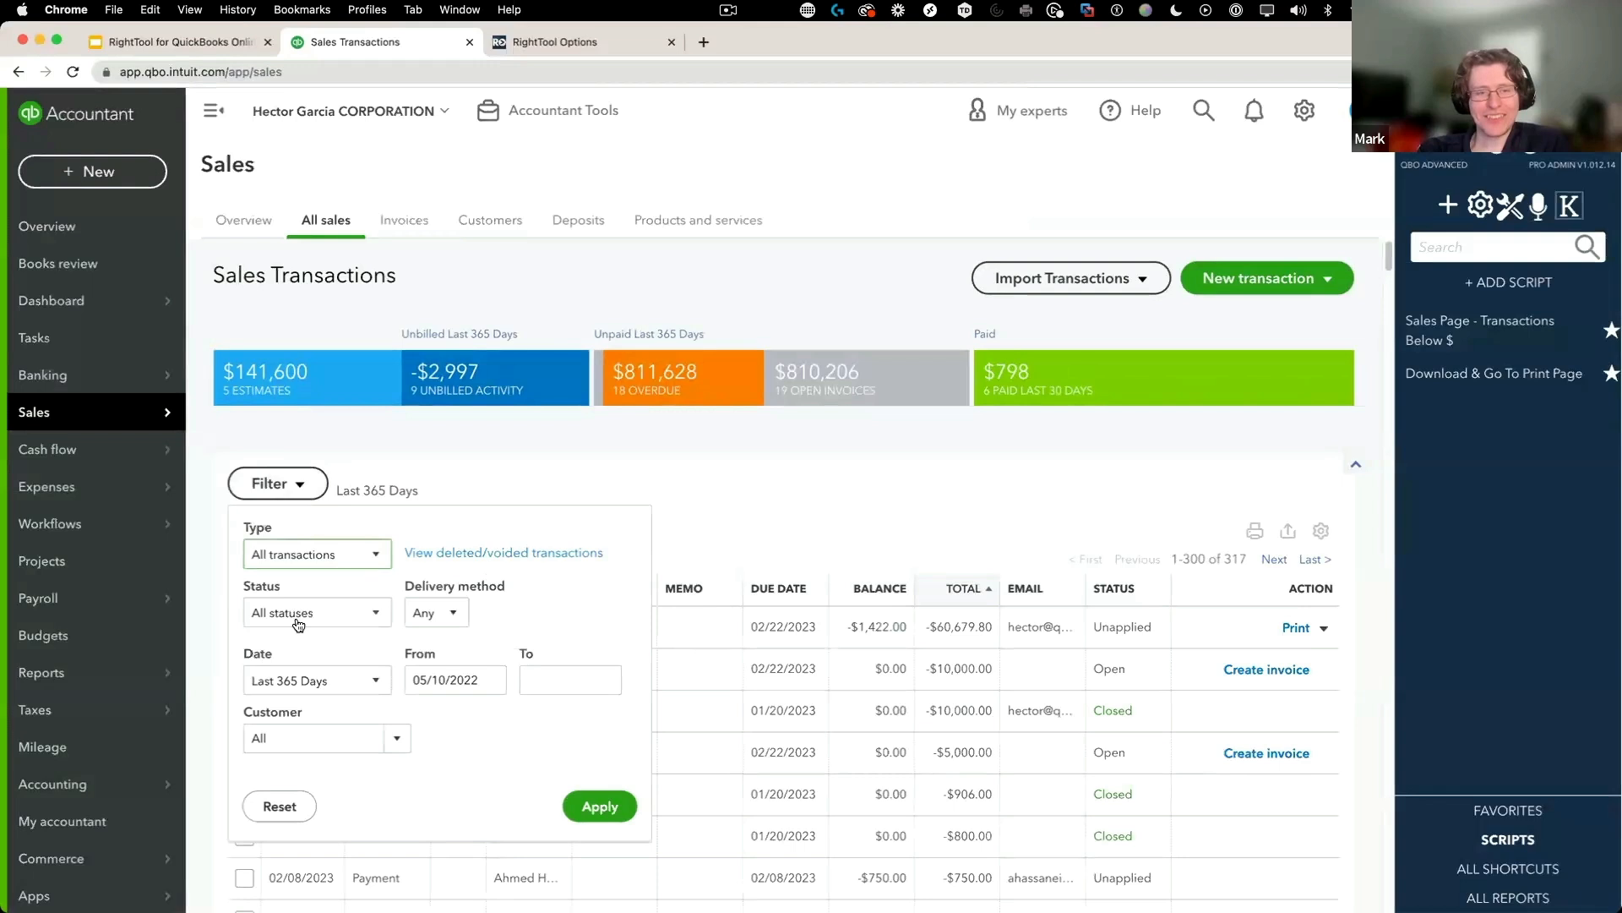
pyautogui.click(315, 553)
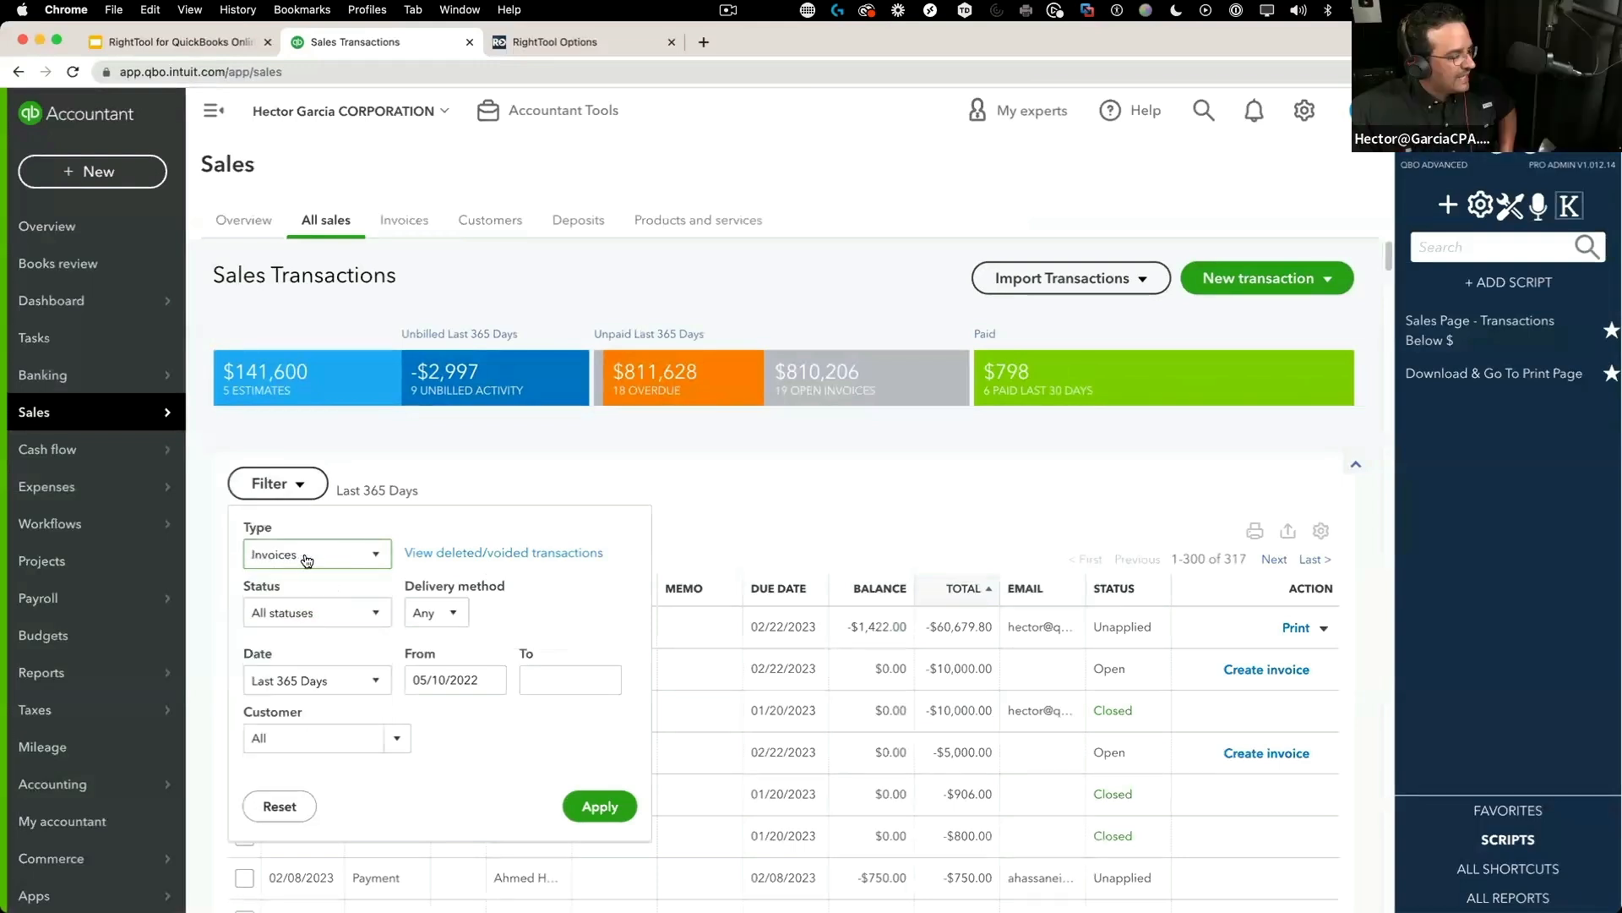
pyautogui.click(315, 612)
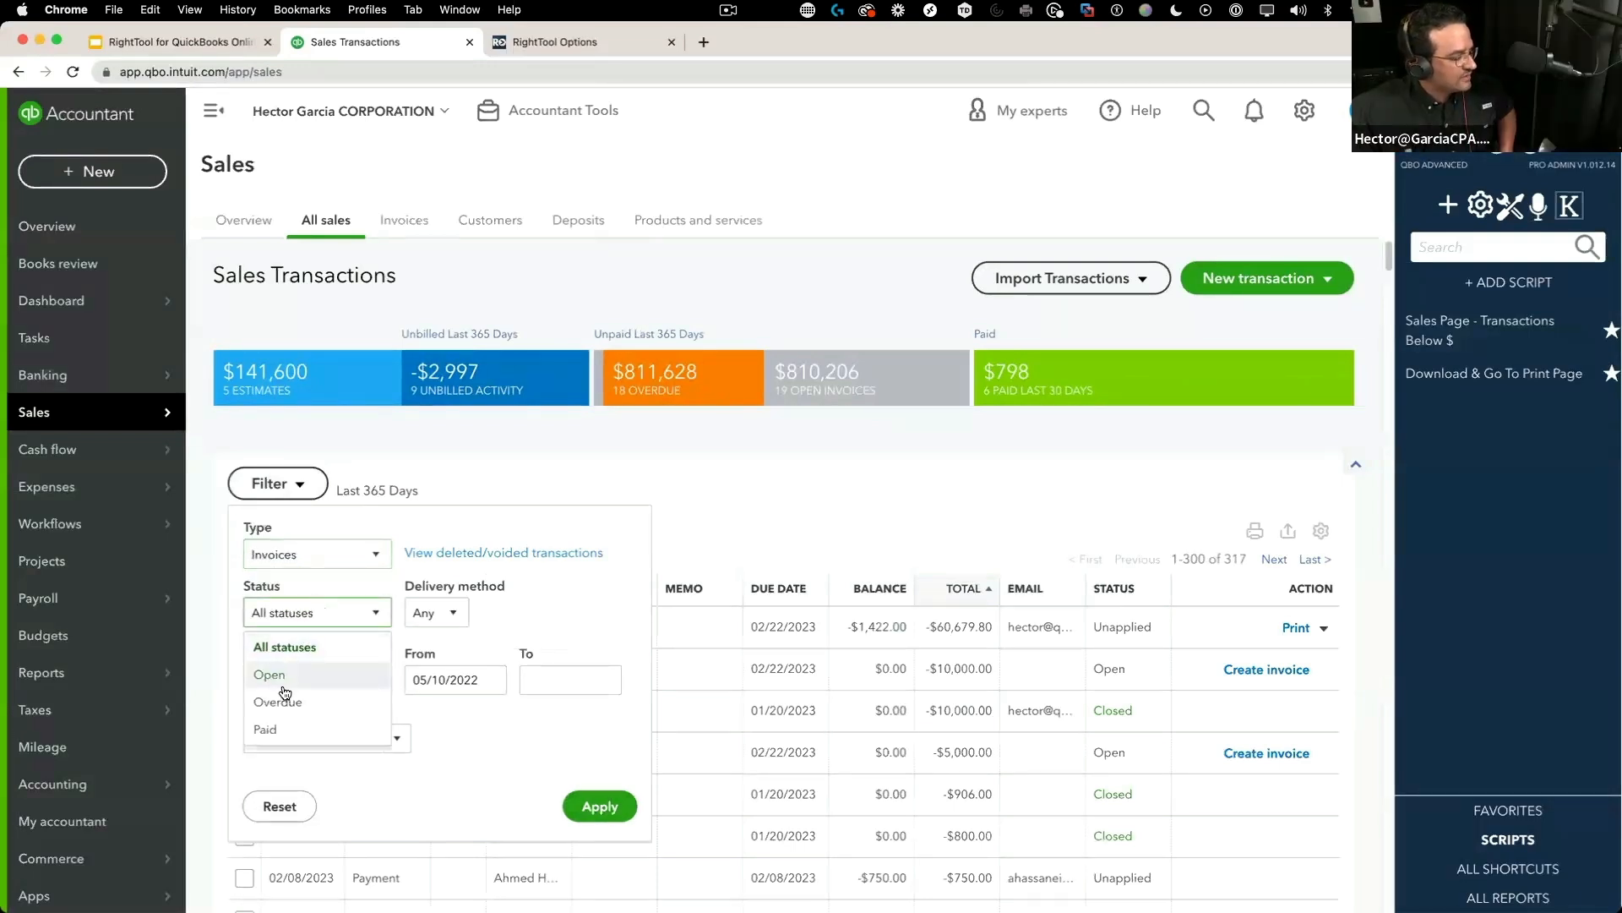
pyautogui.click(599, 806)
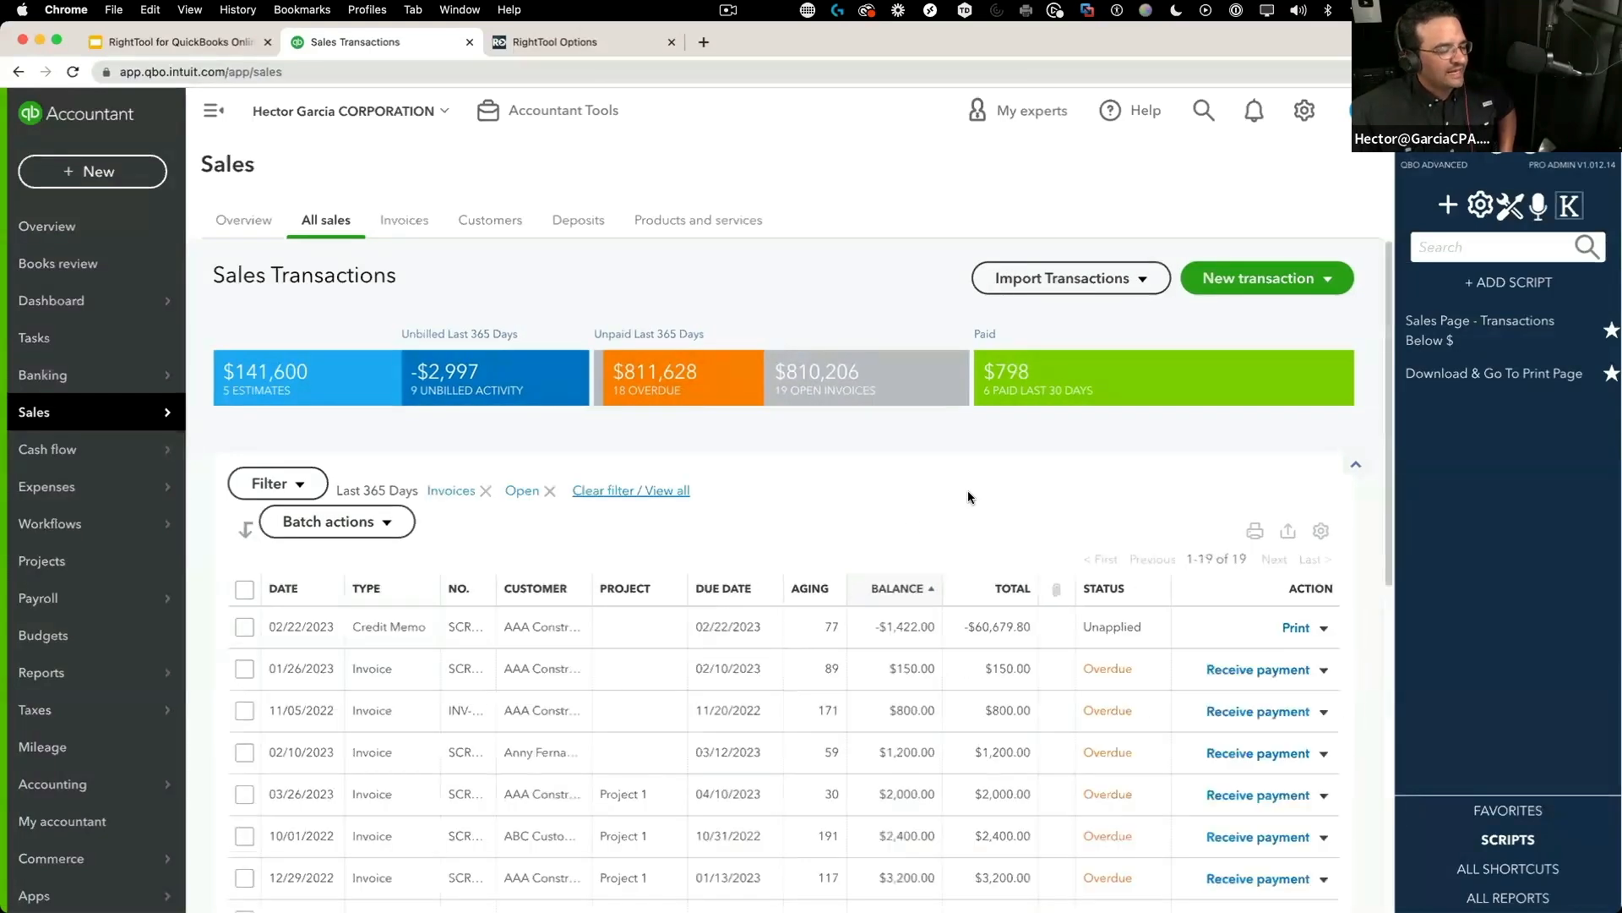
pyautogui.click(1012, 588)
pyautogui.write('1')
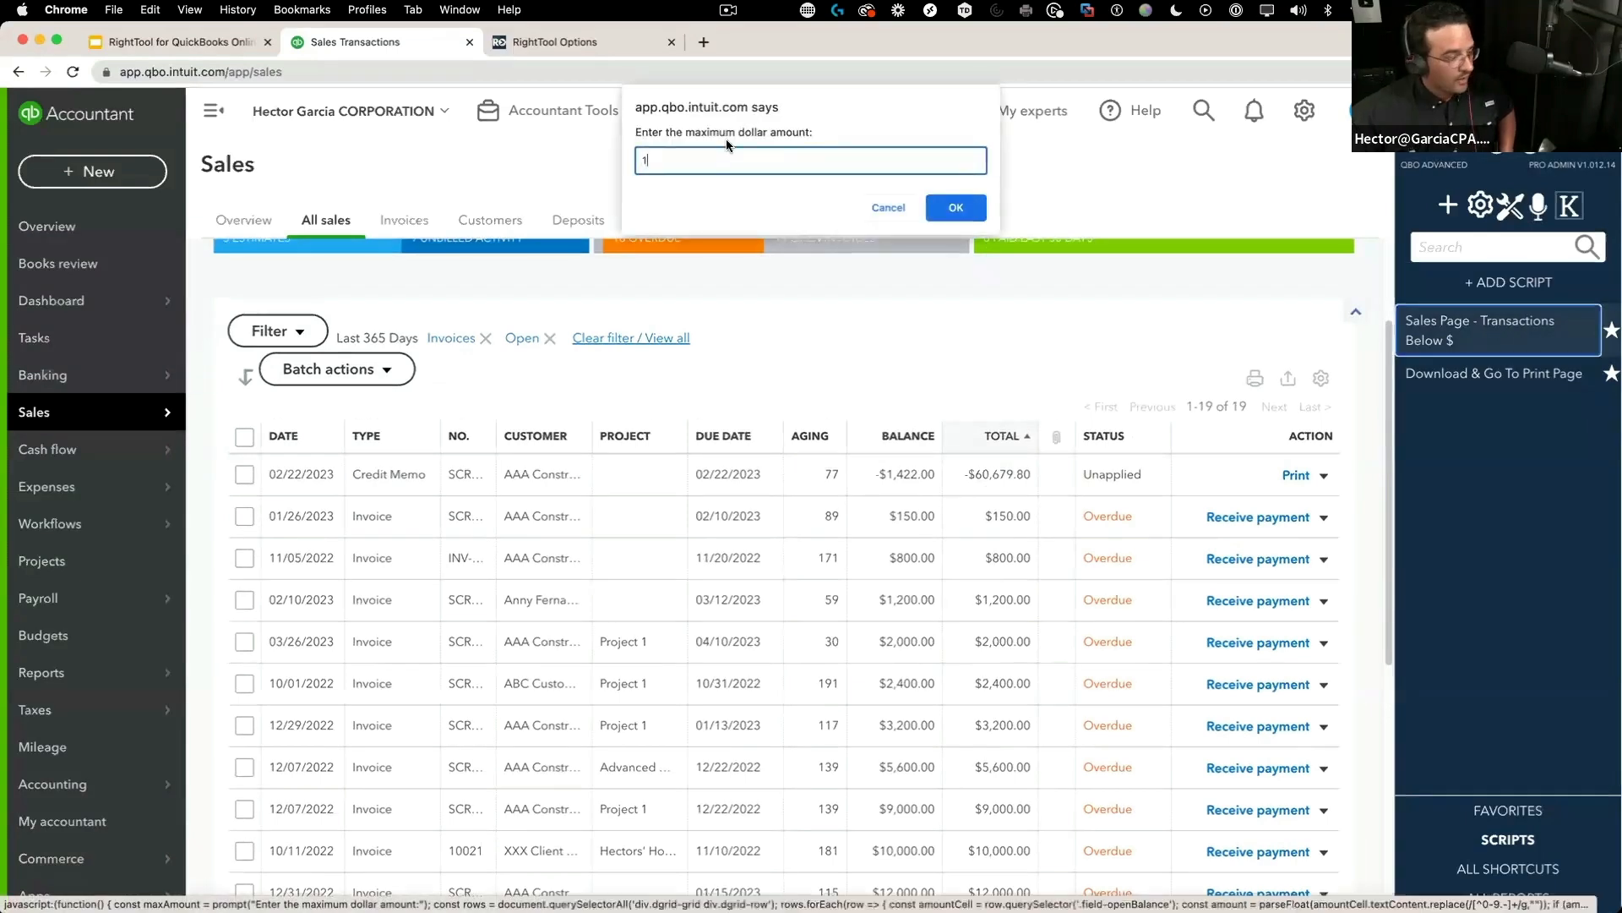
# Confirm the maximum amount so only the credit memo row remains, then go to Google Docs
pyautogui.click(954, 207)
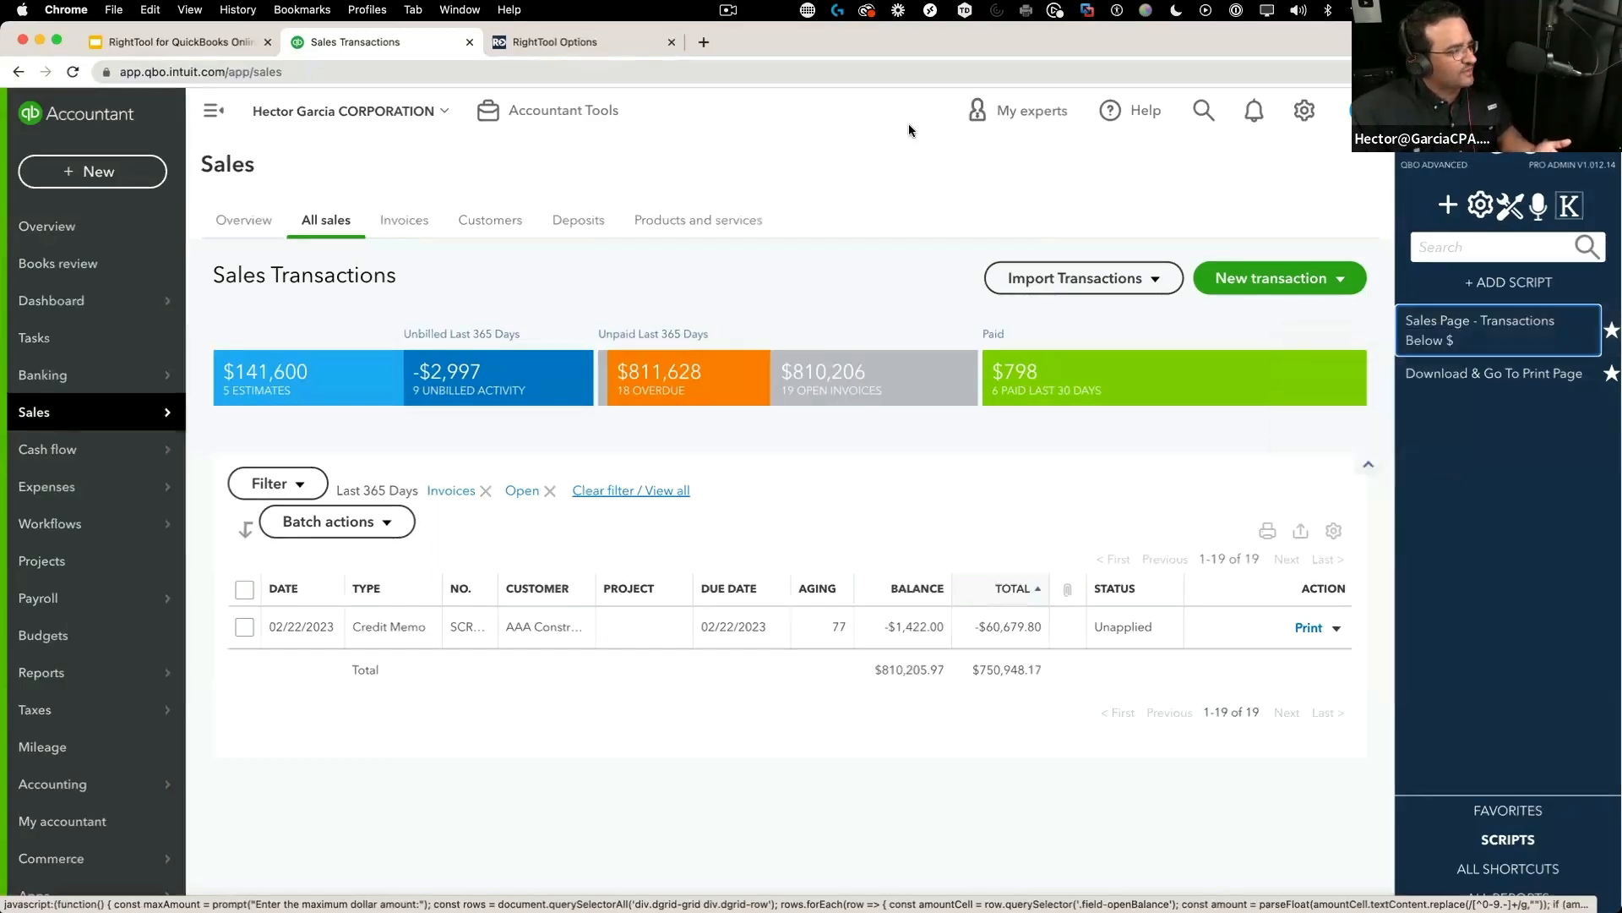
pyautogui.click(704, 41)
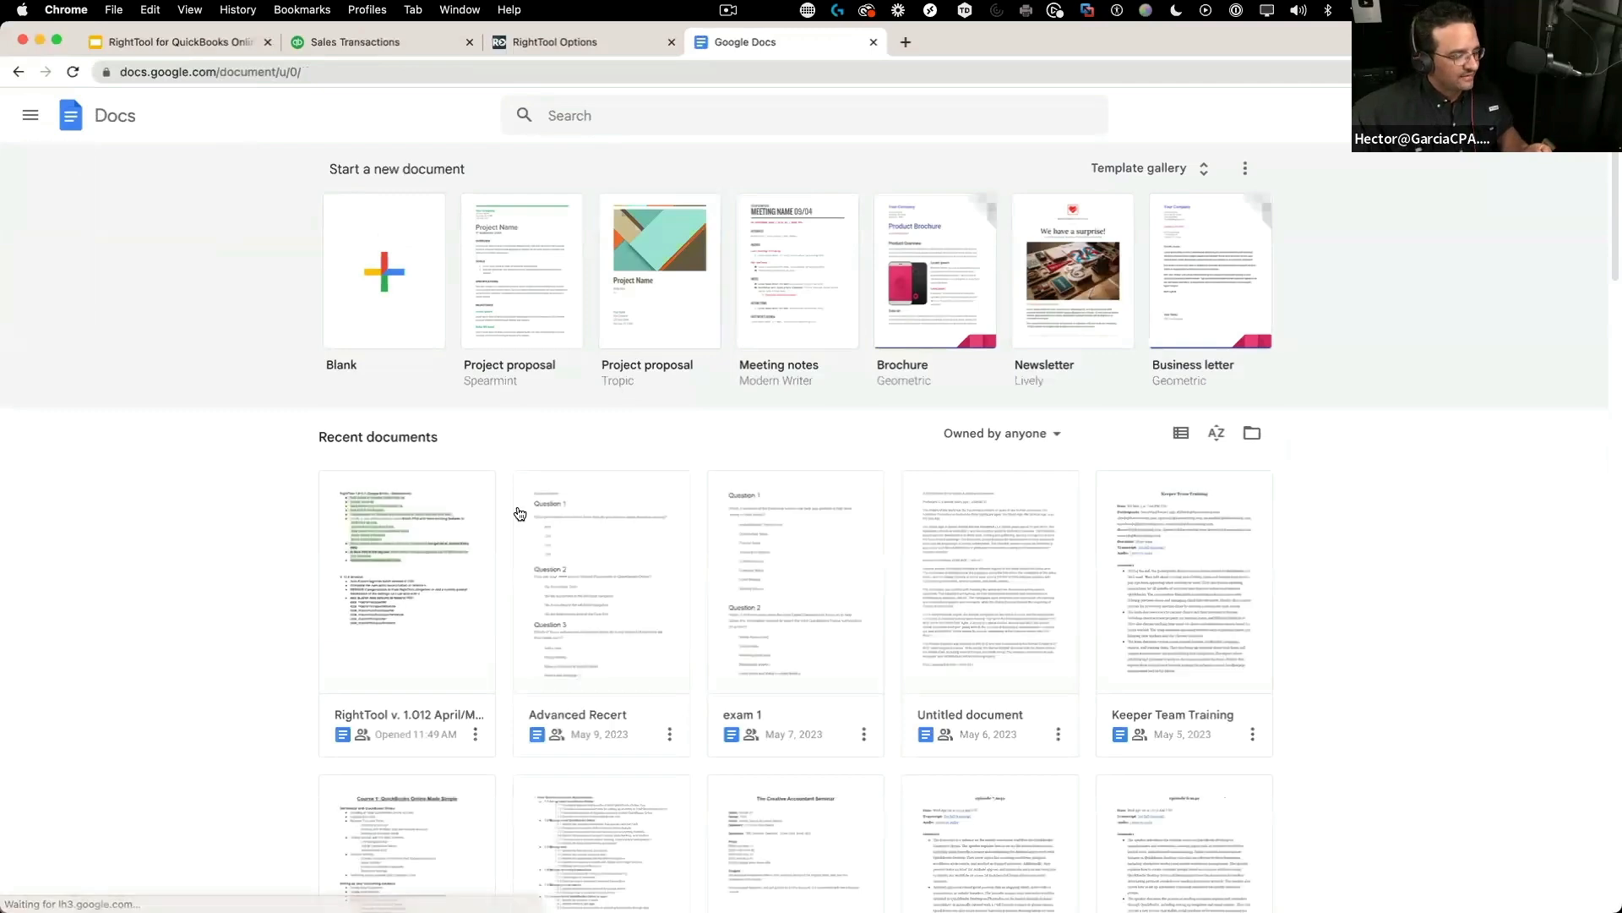
# Paste the below-amount script into a new blank Google Doc and enlarge all its text to 12 pt
pyautogui.click(383, 271)
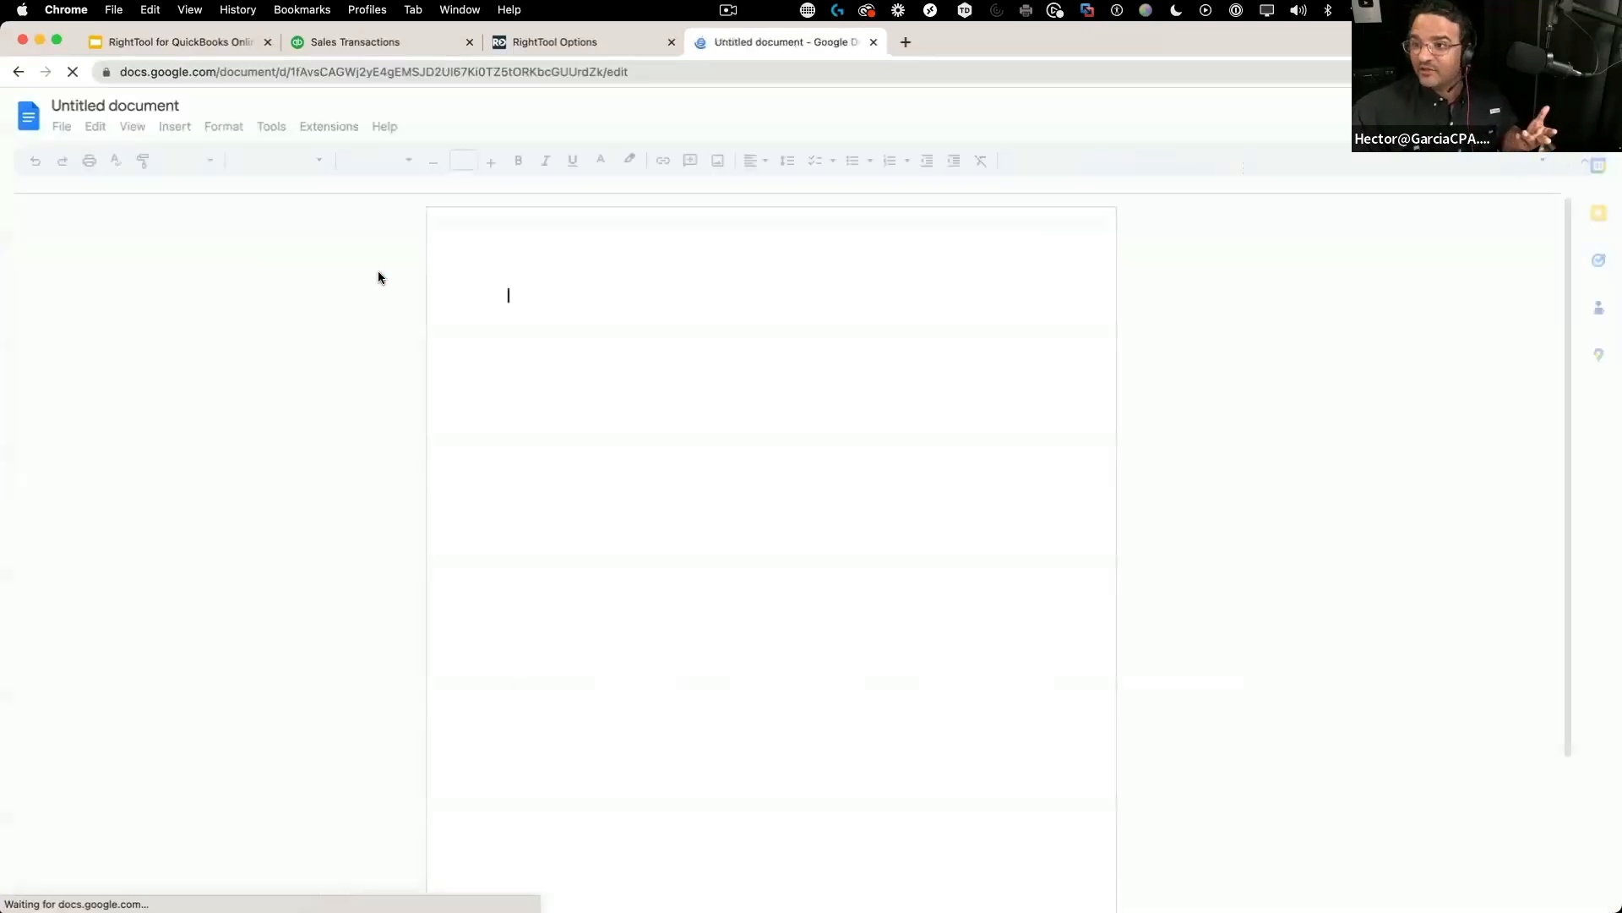
pyautogui.rightClick(523, 295)
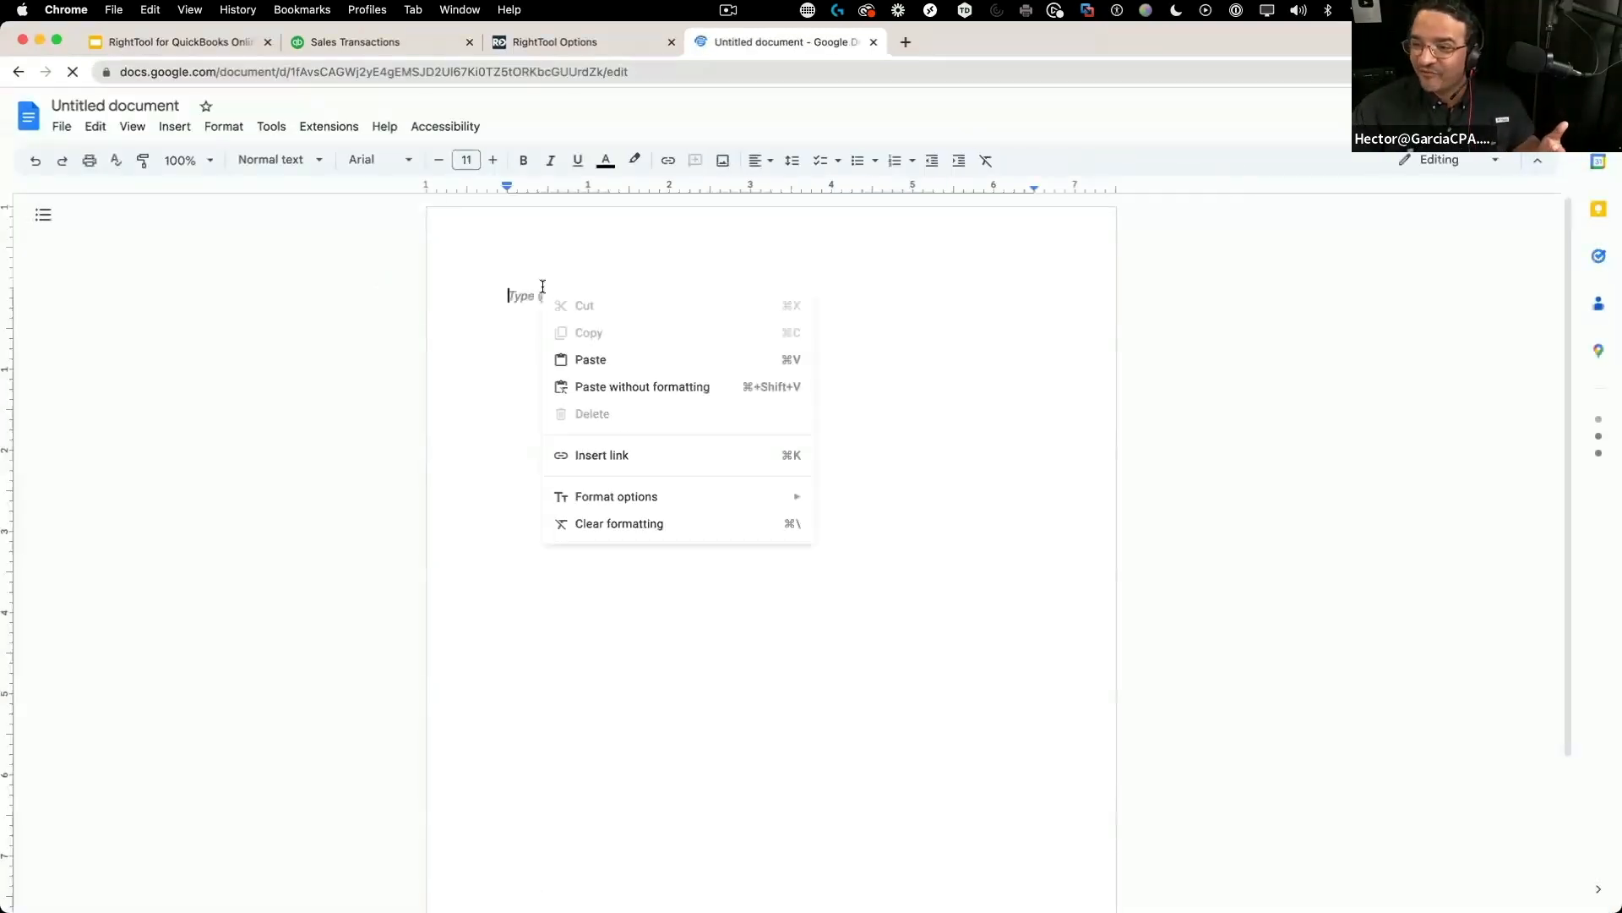
pyautogui.moveTo(677, 386)
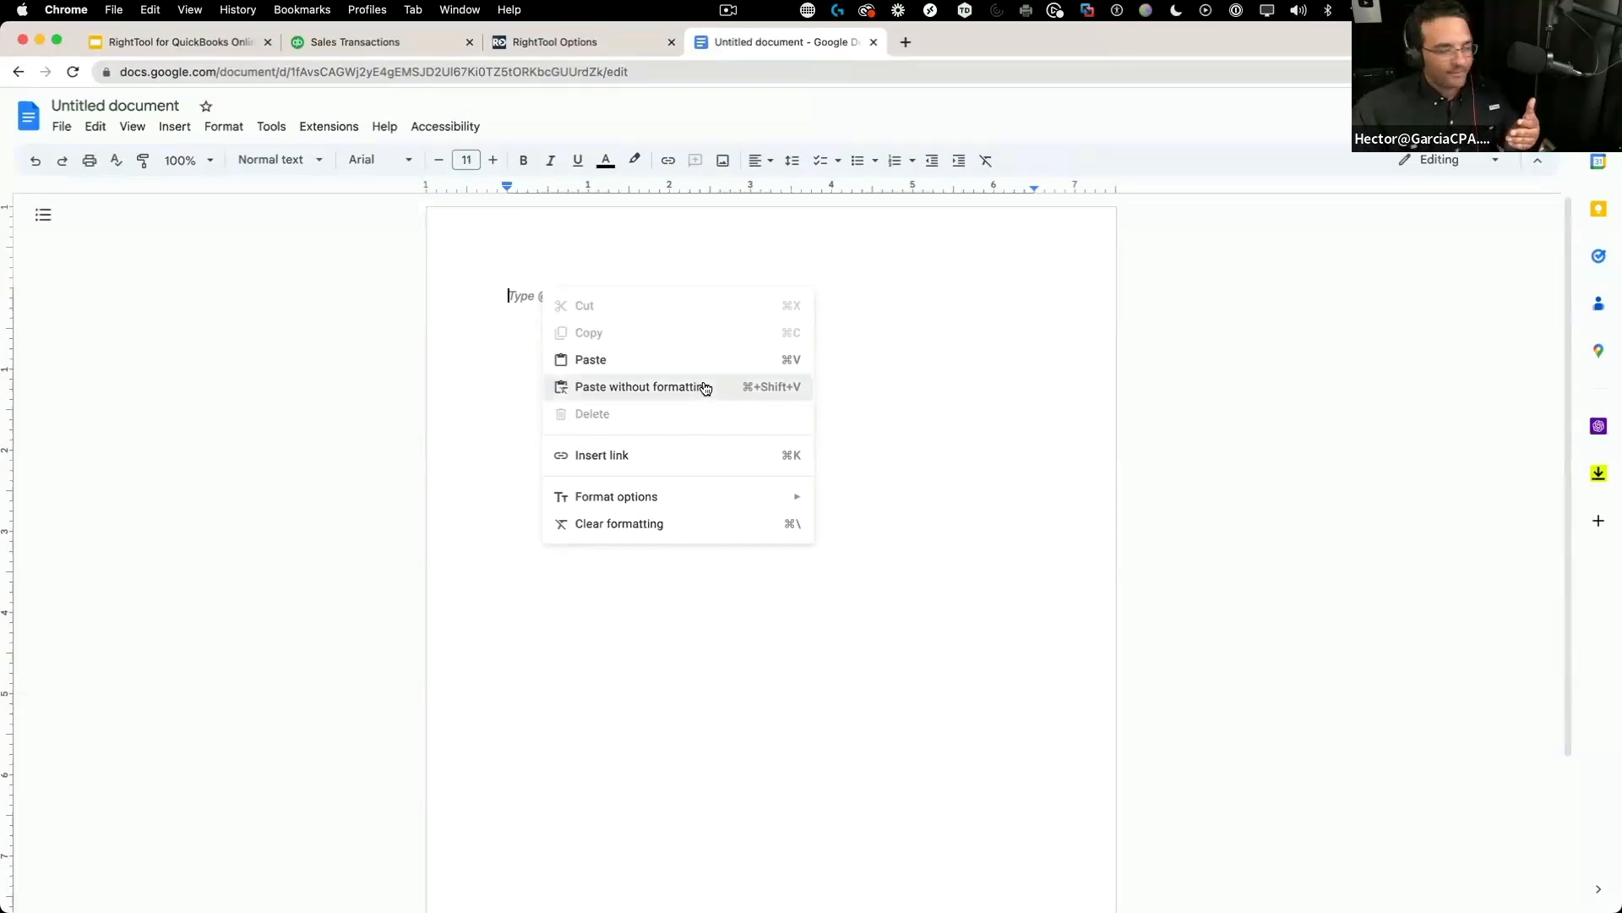
pyautogui.click(638, 386)
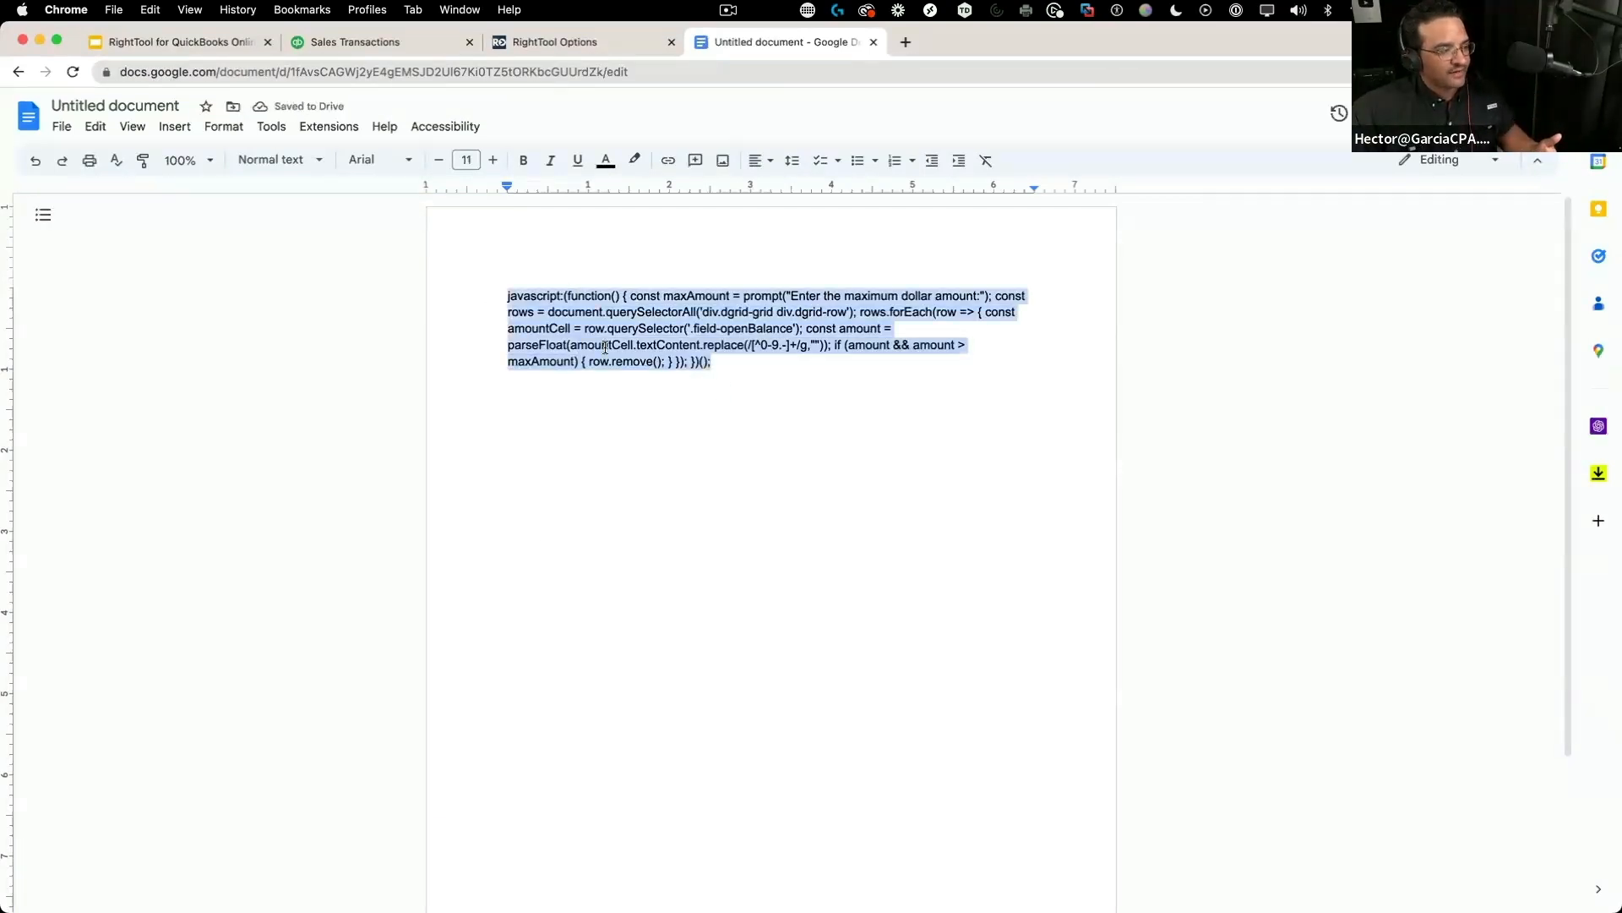
pyautogui.click(727, 361)
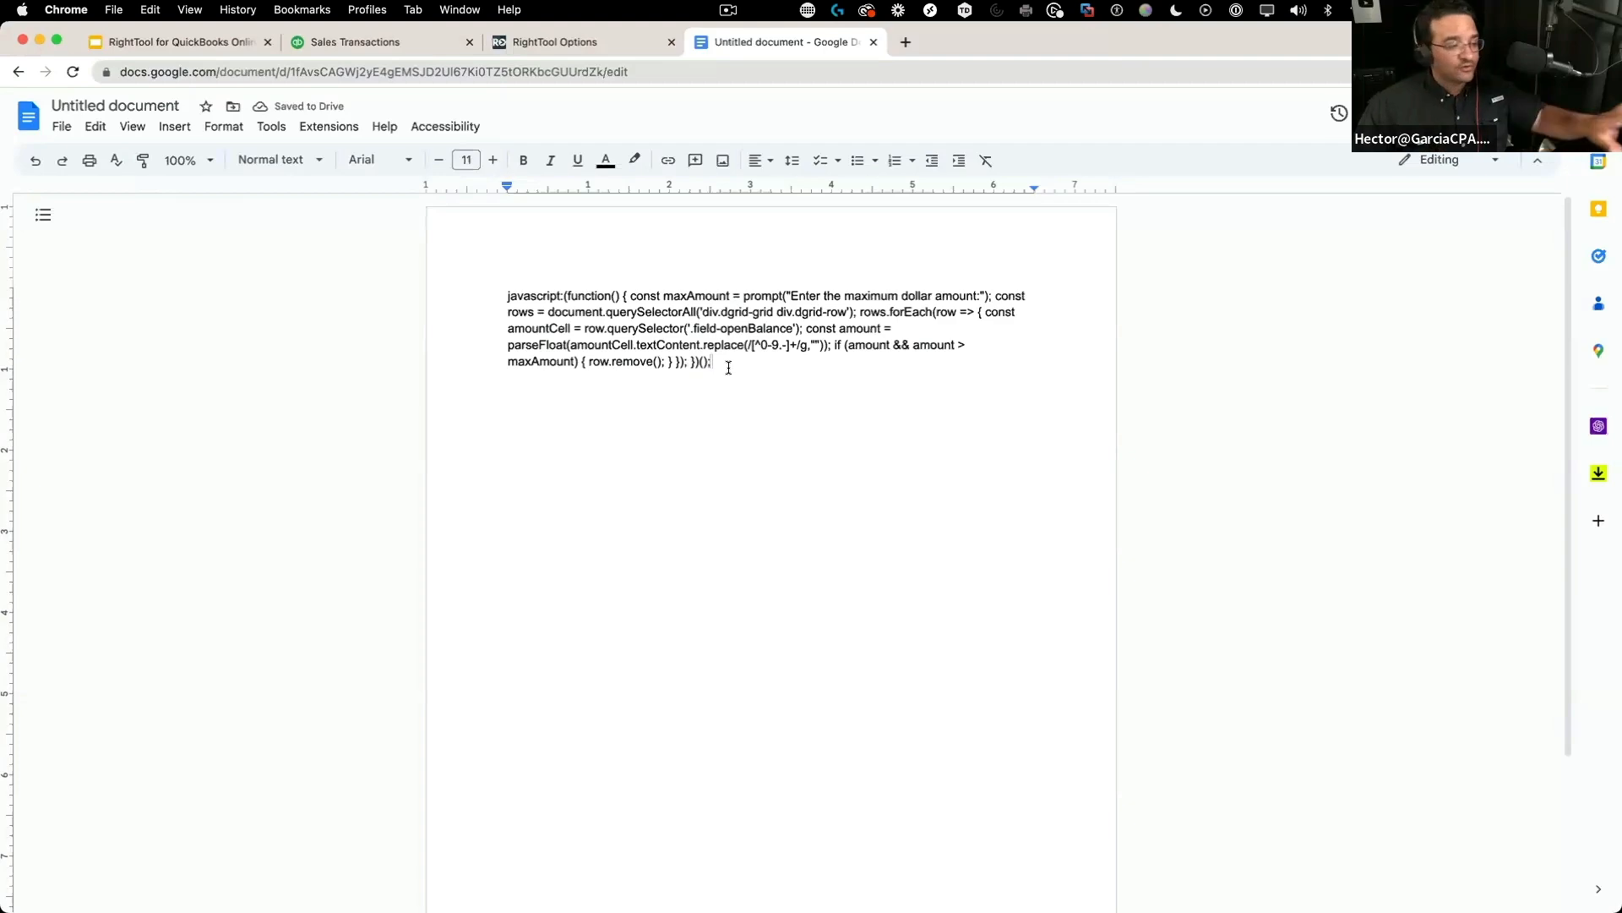
pyautogui.press('cmd+a')
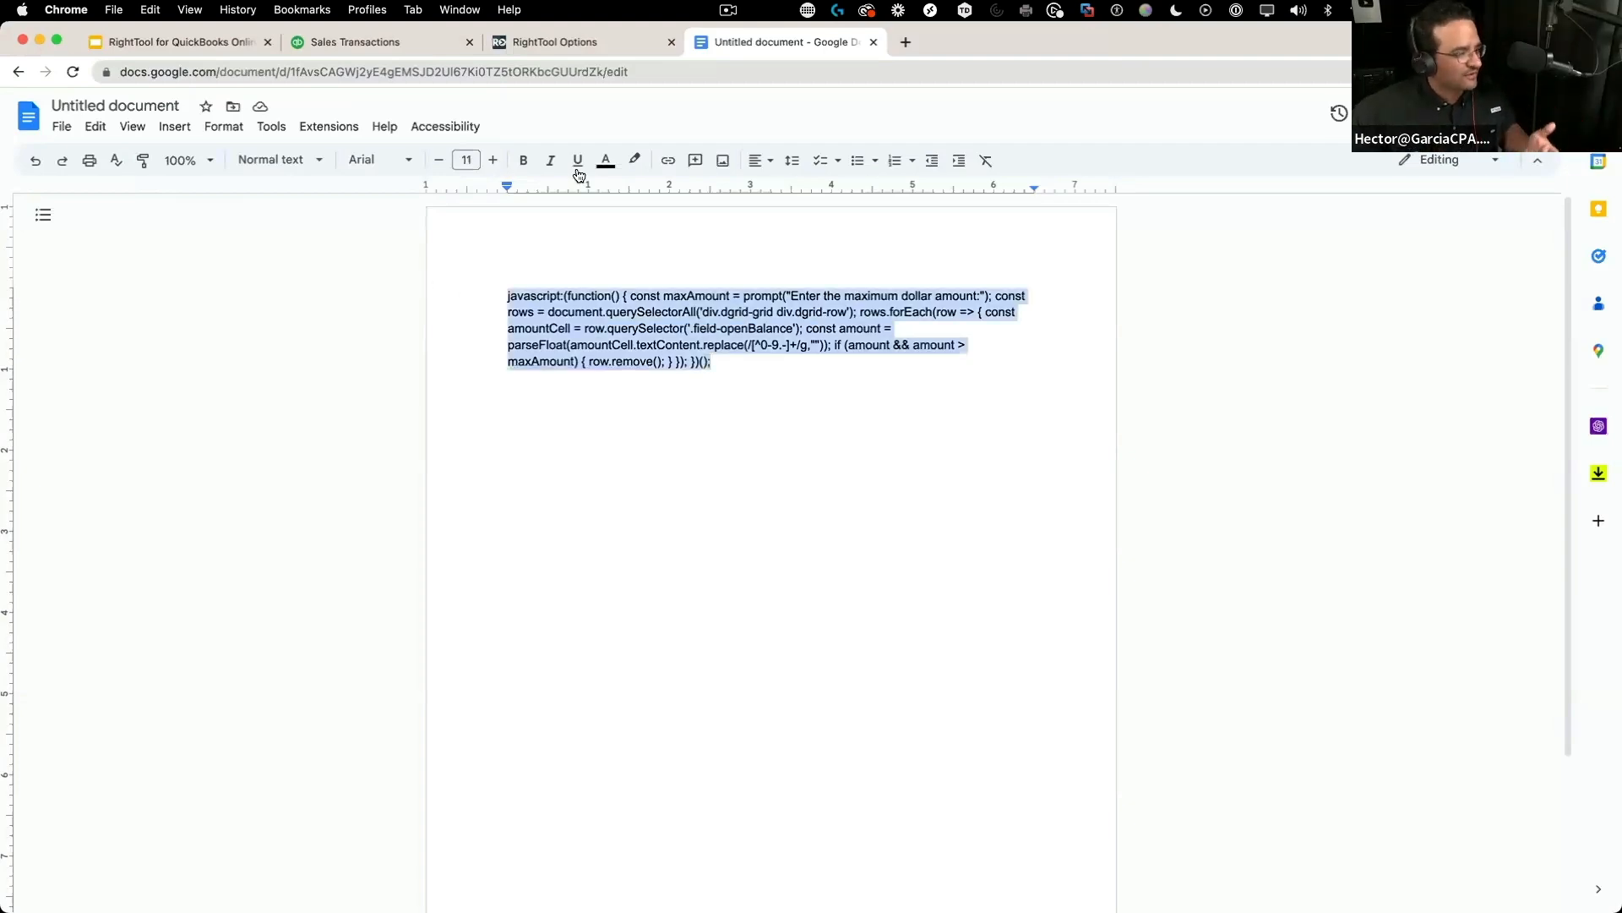
pyautogui.click(492, 161)
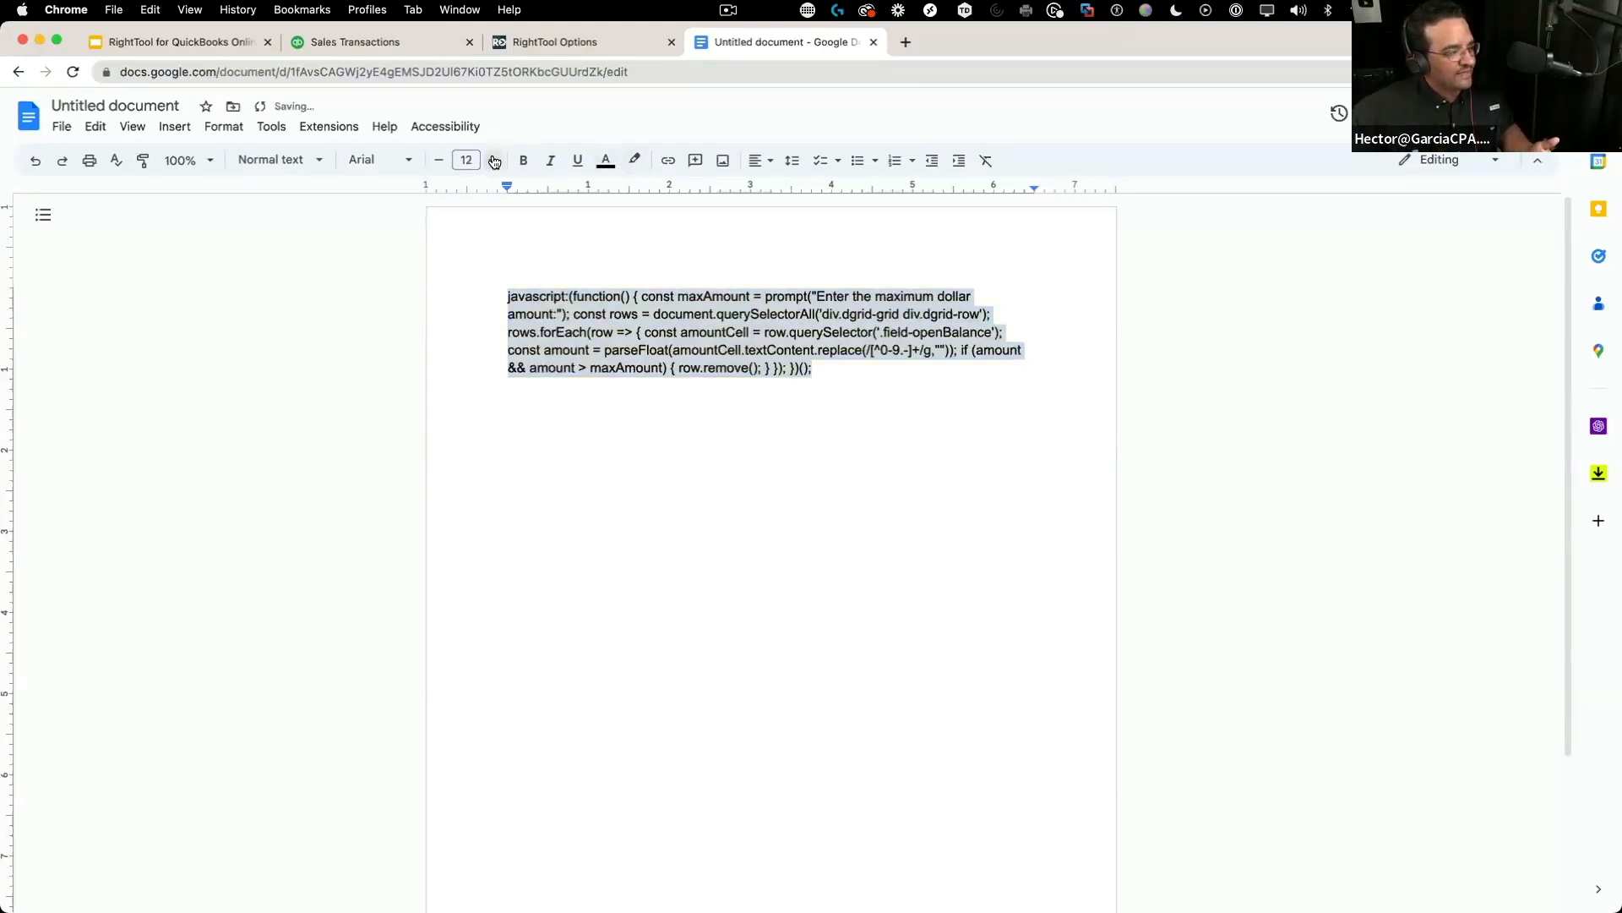
pyautogui.click(493, 161)
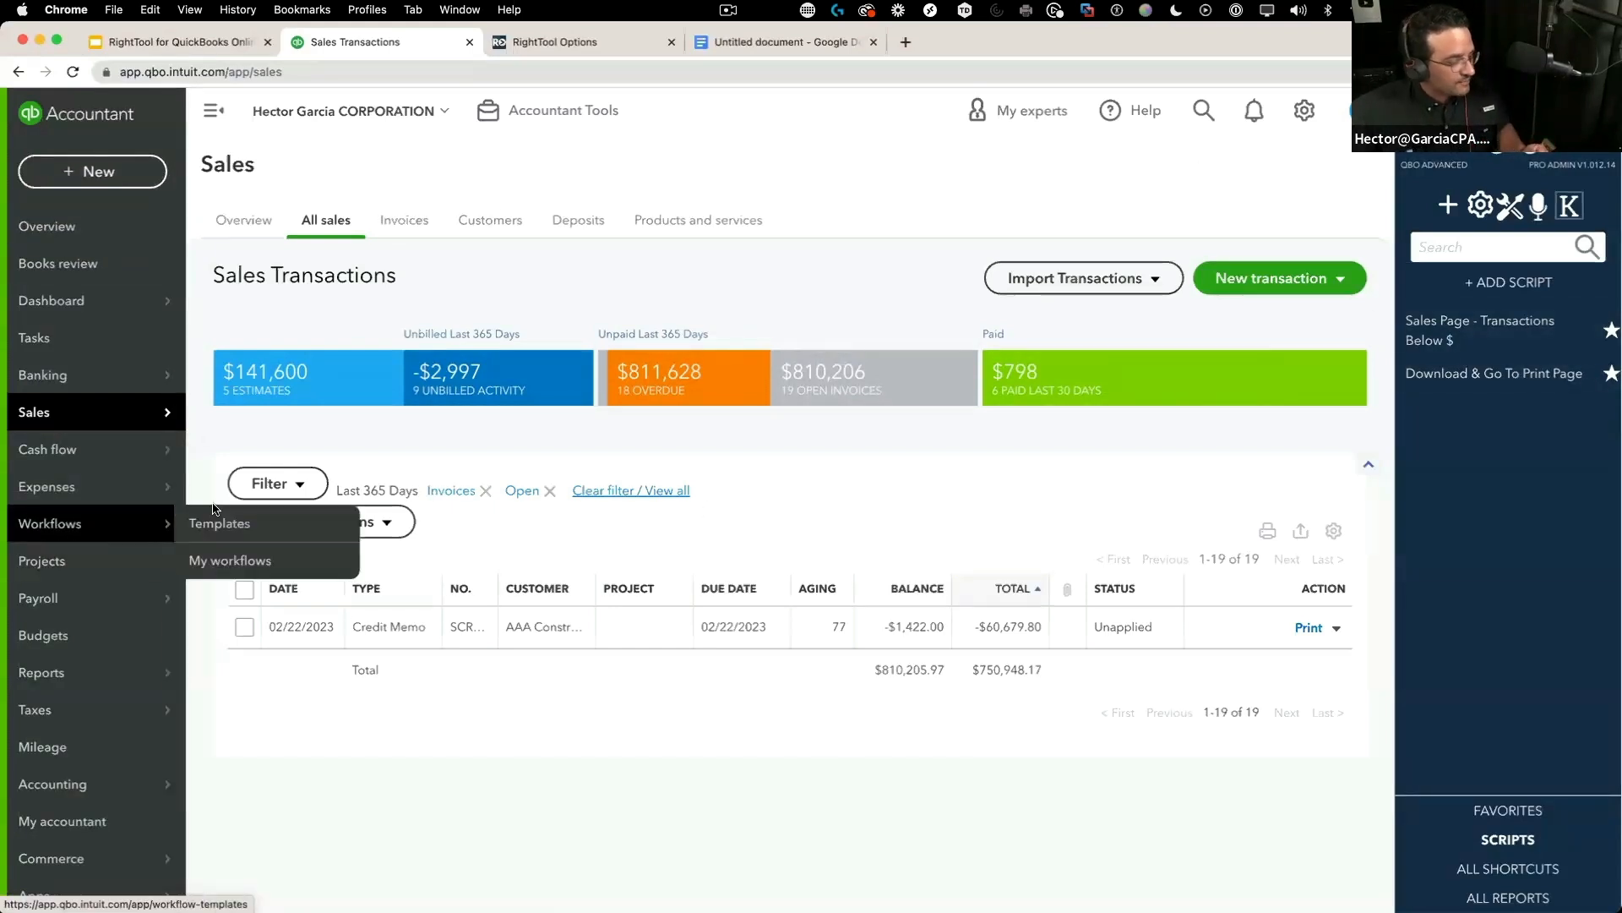
# Dismiss the transaction search and open Invoice #1007 for The D Group ($150.00 due)
pyautogui.click(1201, 110)
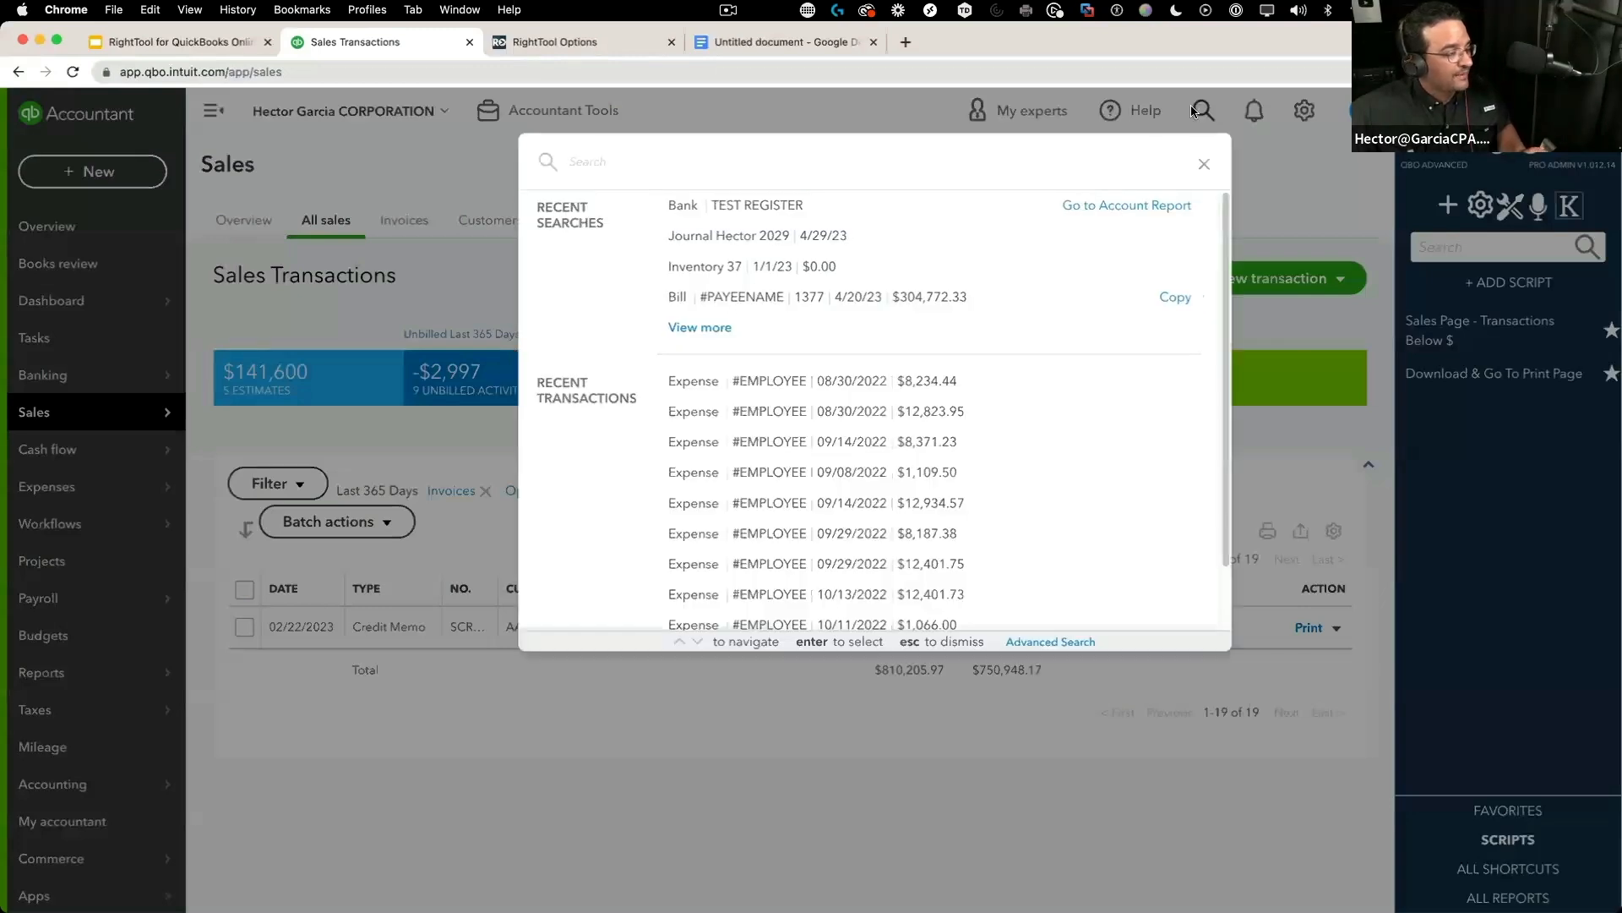
pyautogui.scroll(-3)
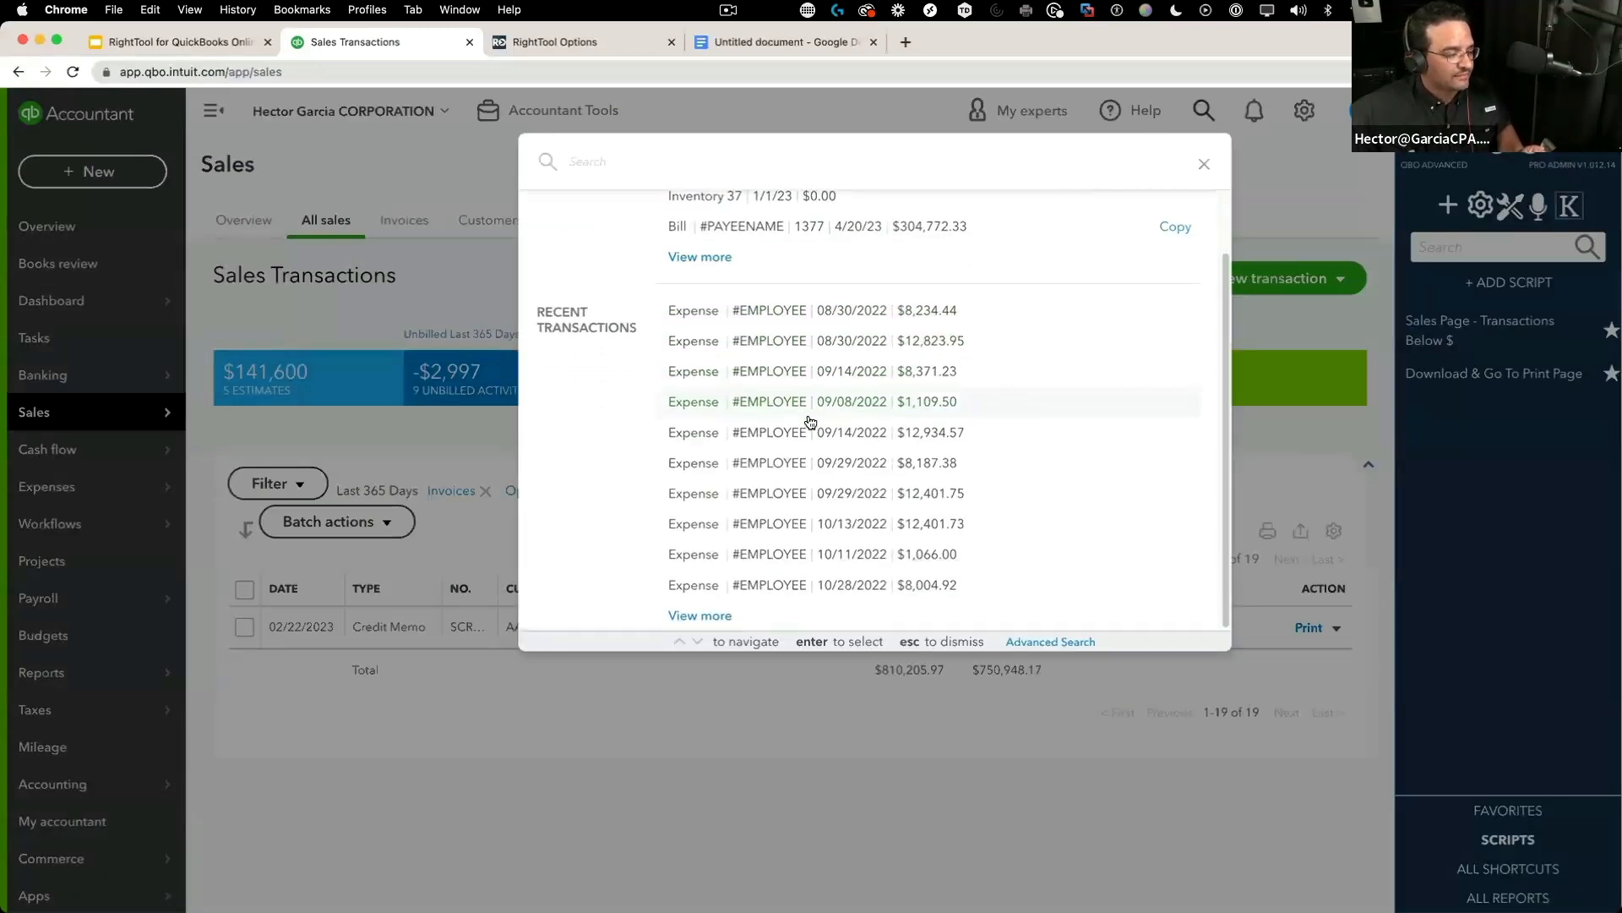
pyautogui.click(1204, 164)
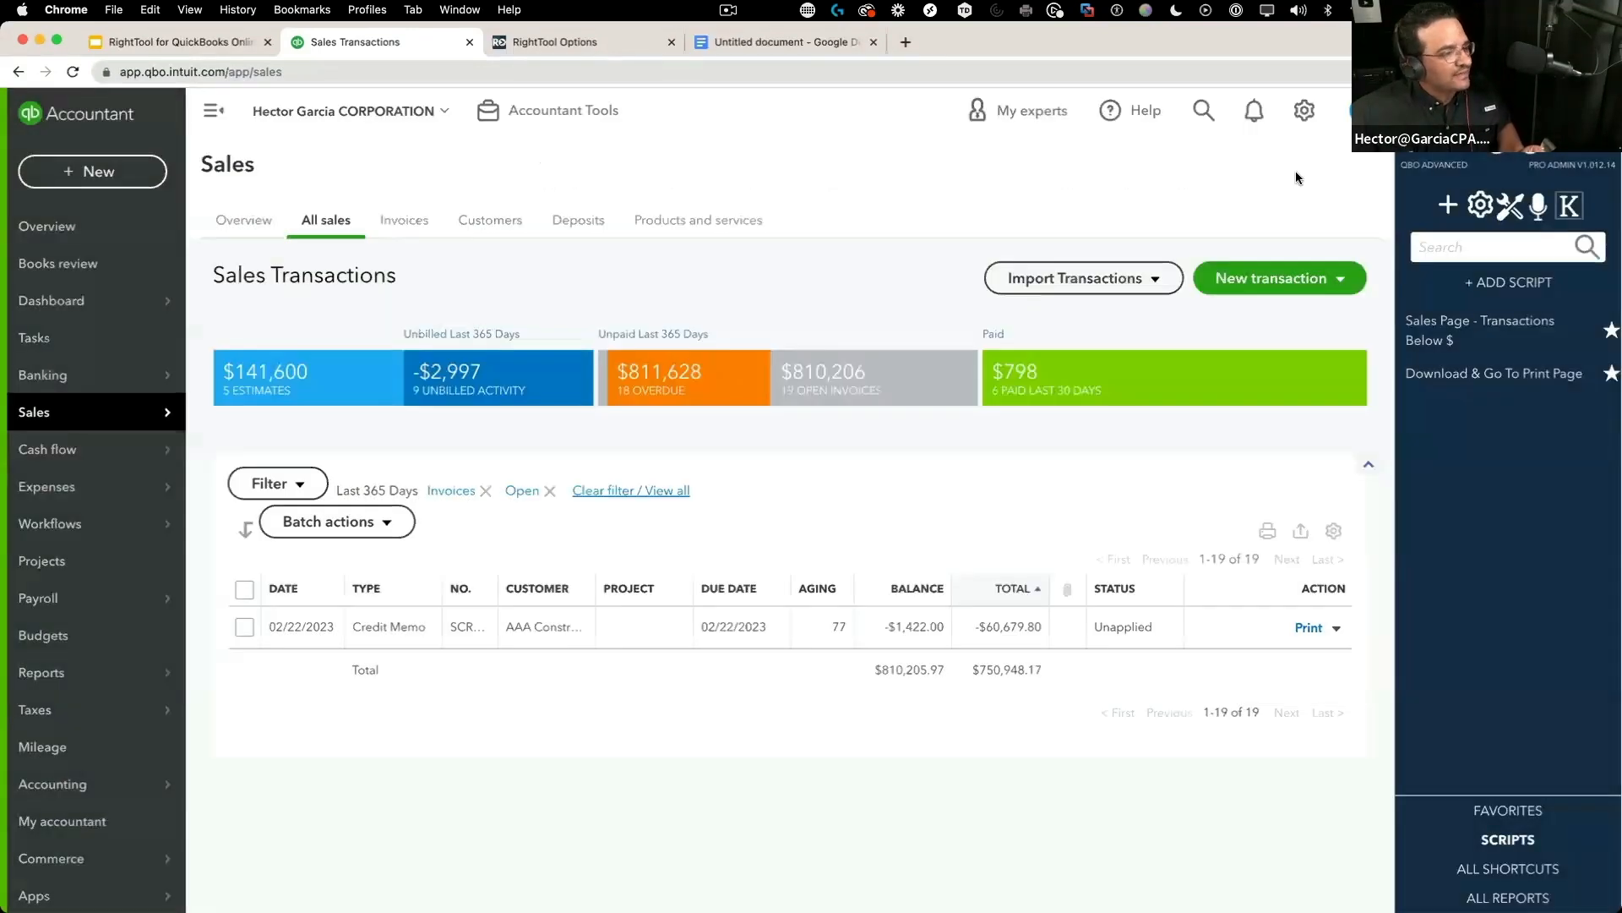
pyautogui.click(1272, 277)
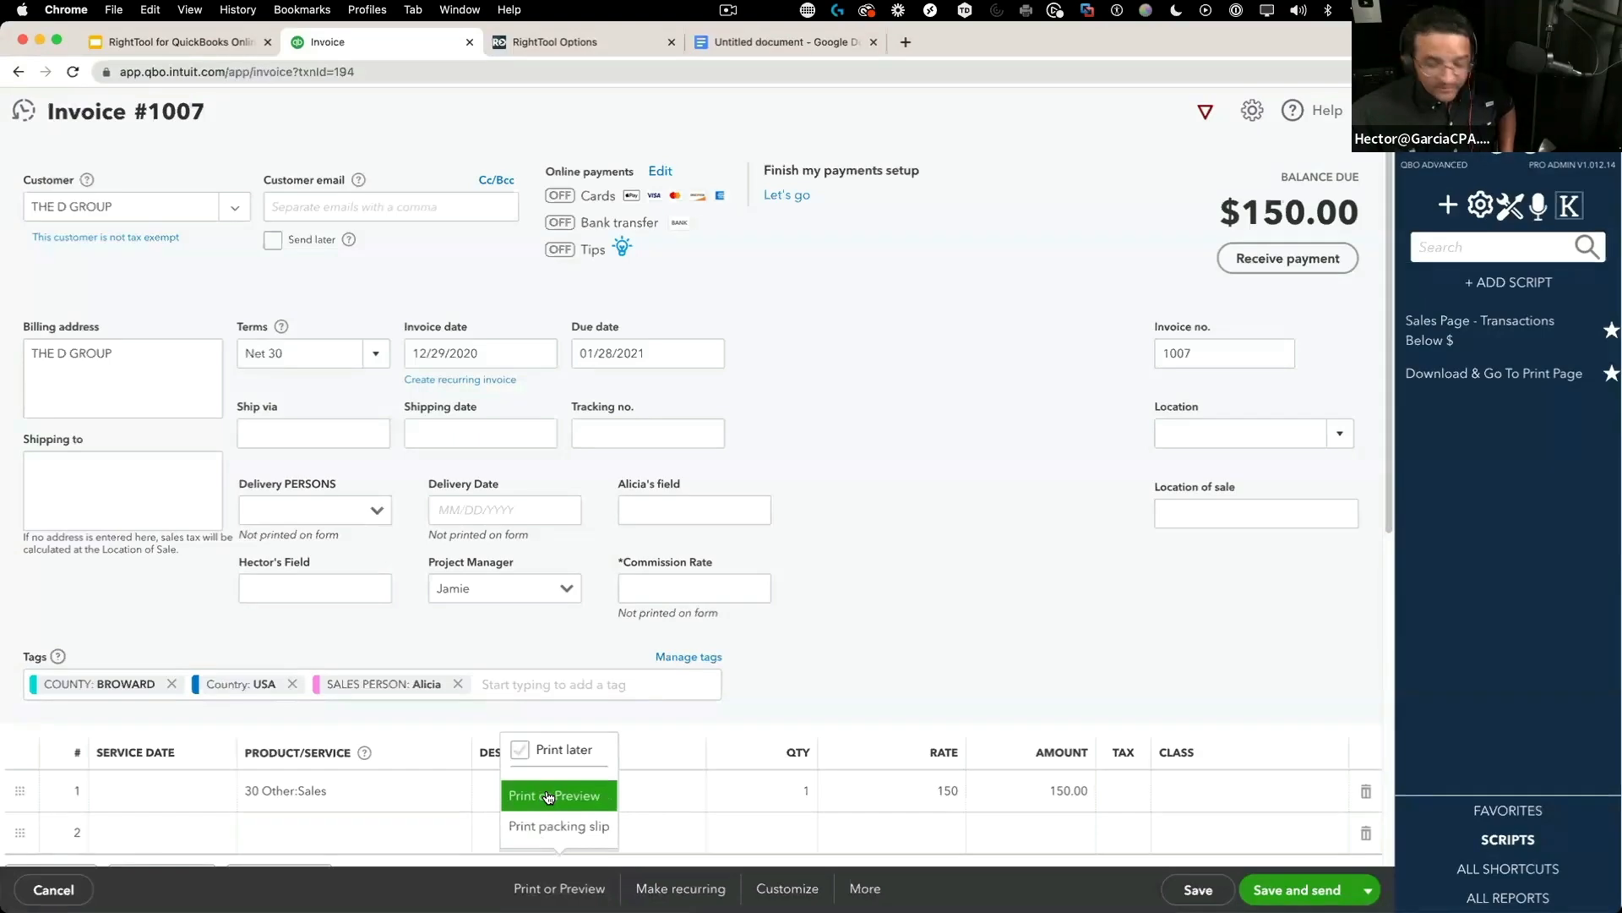
# Download invoice 1007 as Invoice 1007.pdf from Print or Preview and close the preview
pyautogui.click(520, 750)
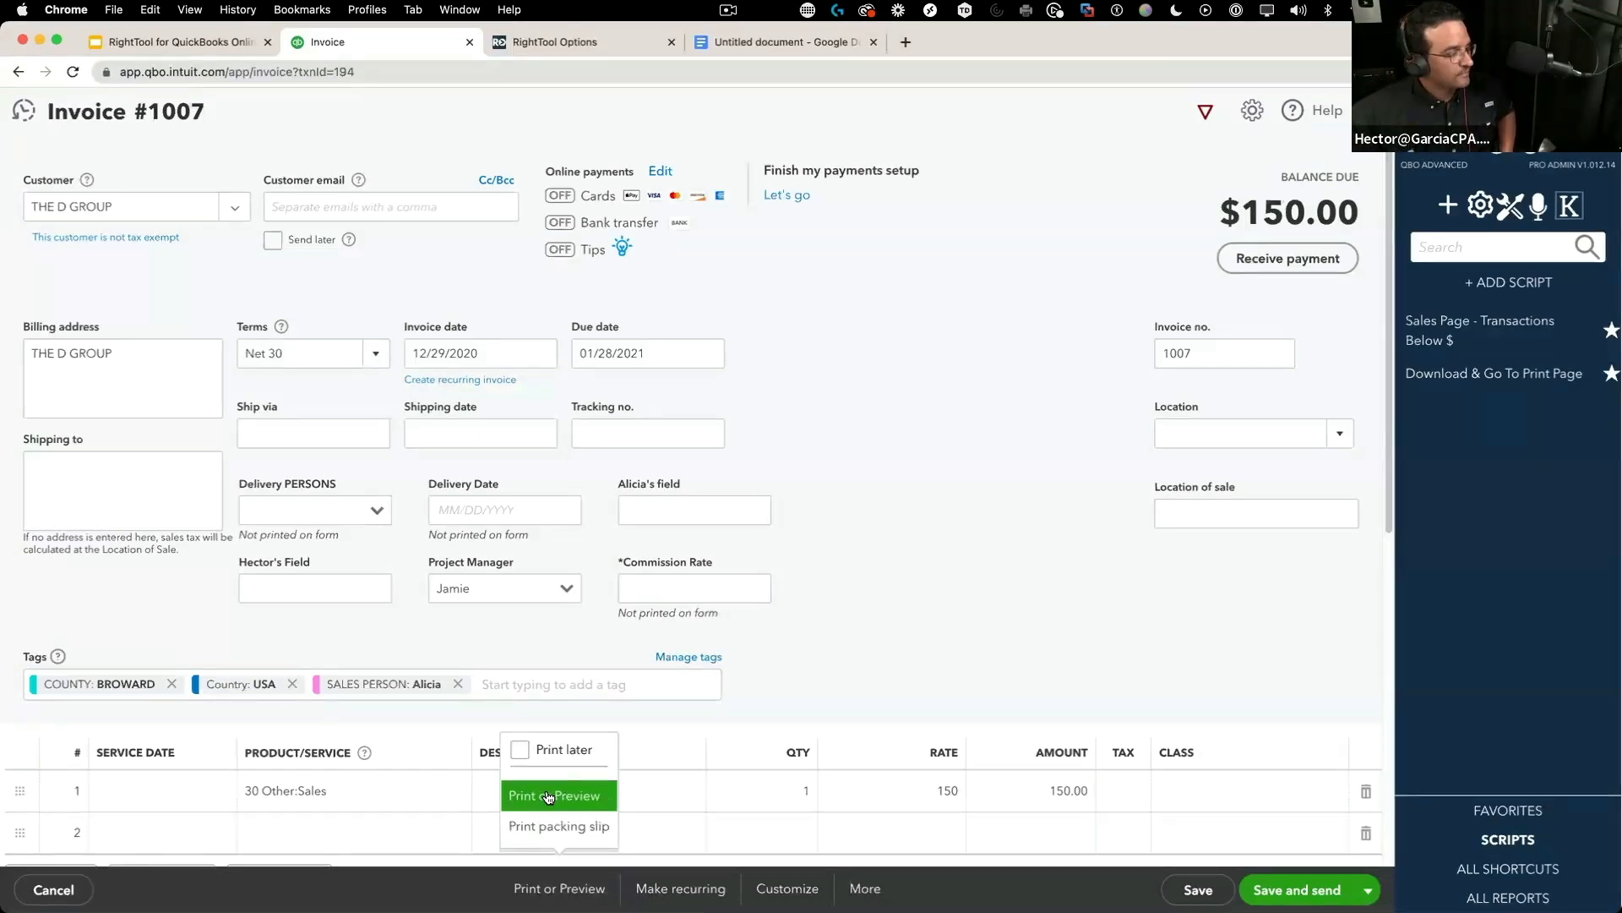
pyautogui.click(556, 794)
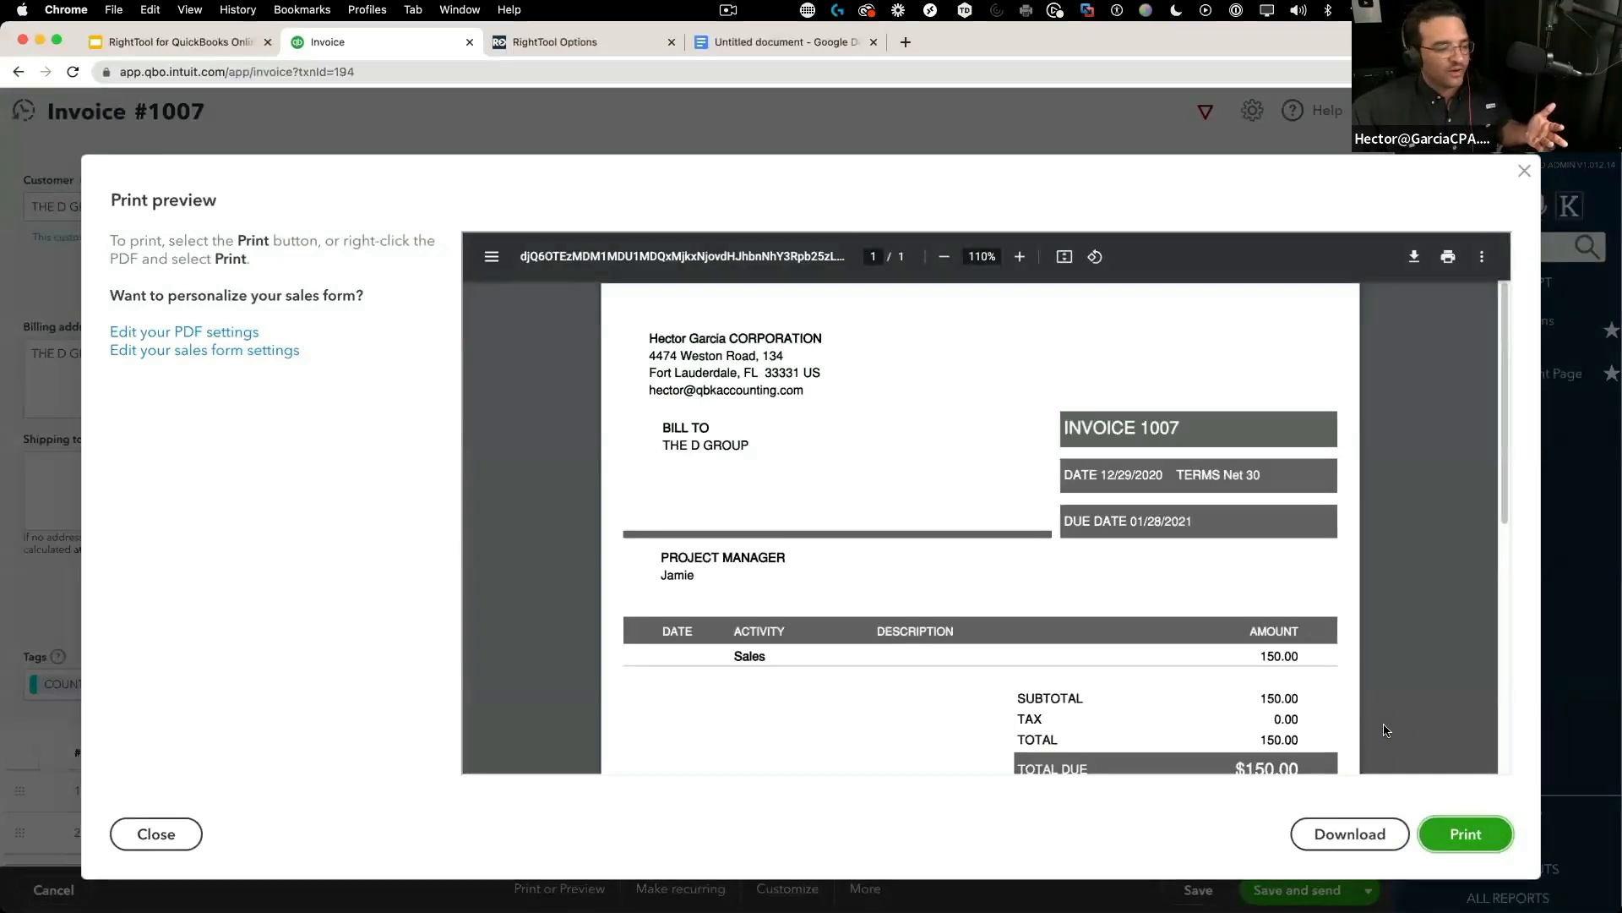
pyautogui.click(1350, 830)
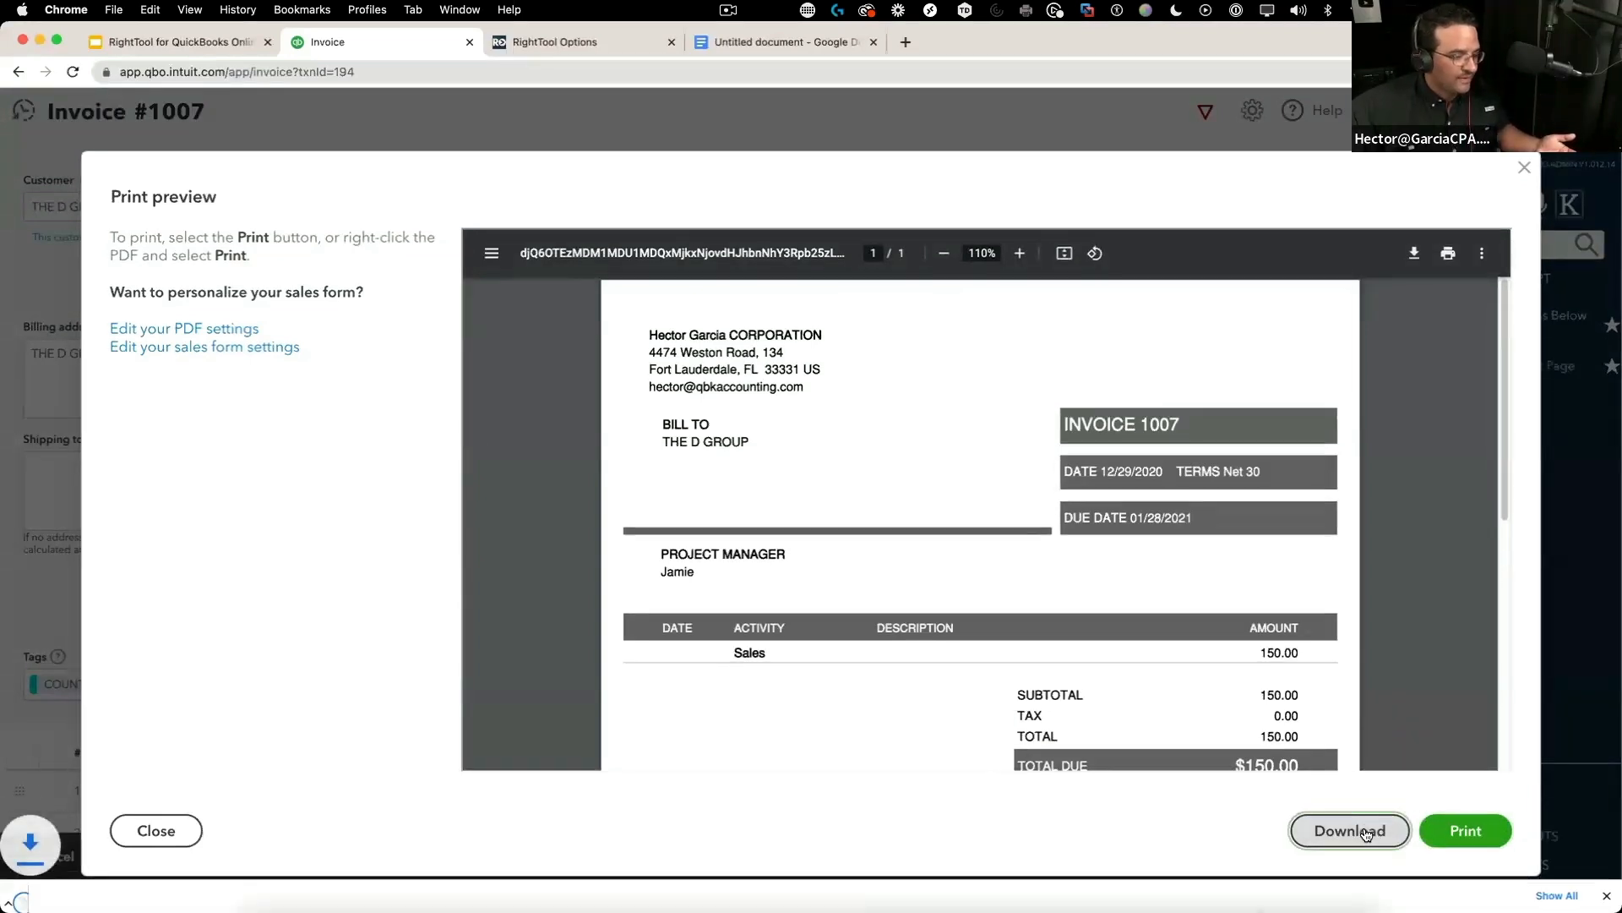
pyautogui.click(1349, 830)
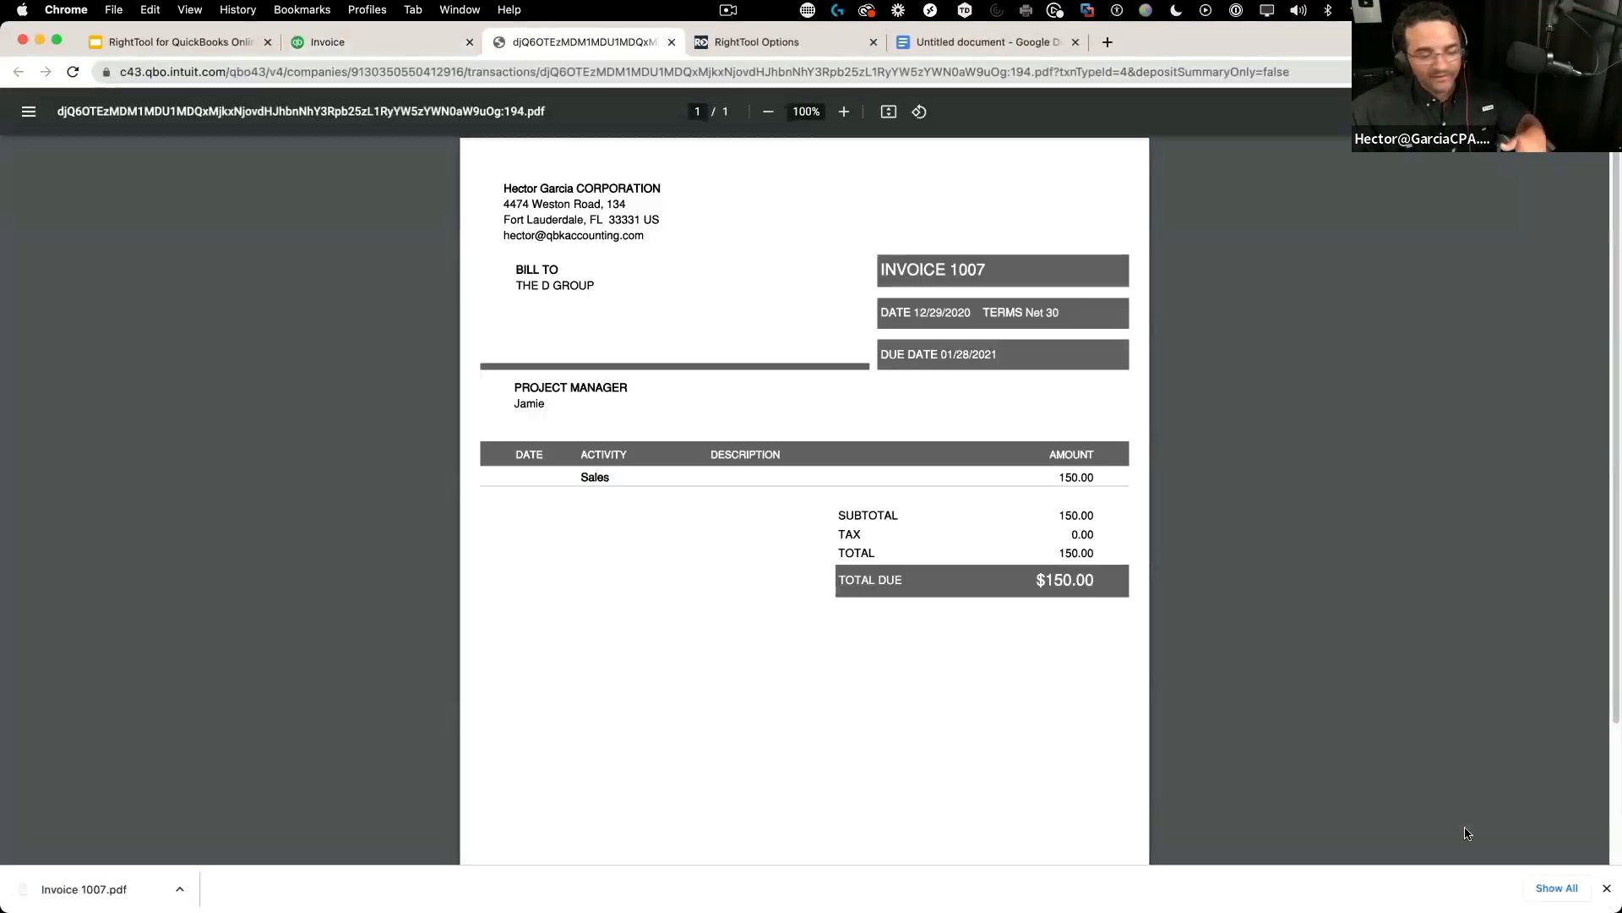
pyautogui.click(381, 41)
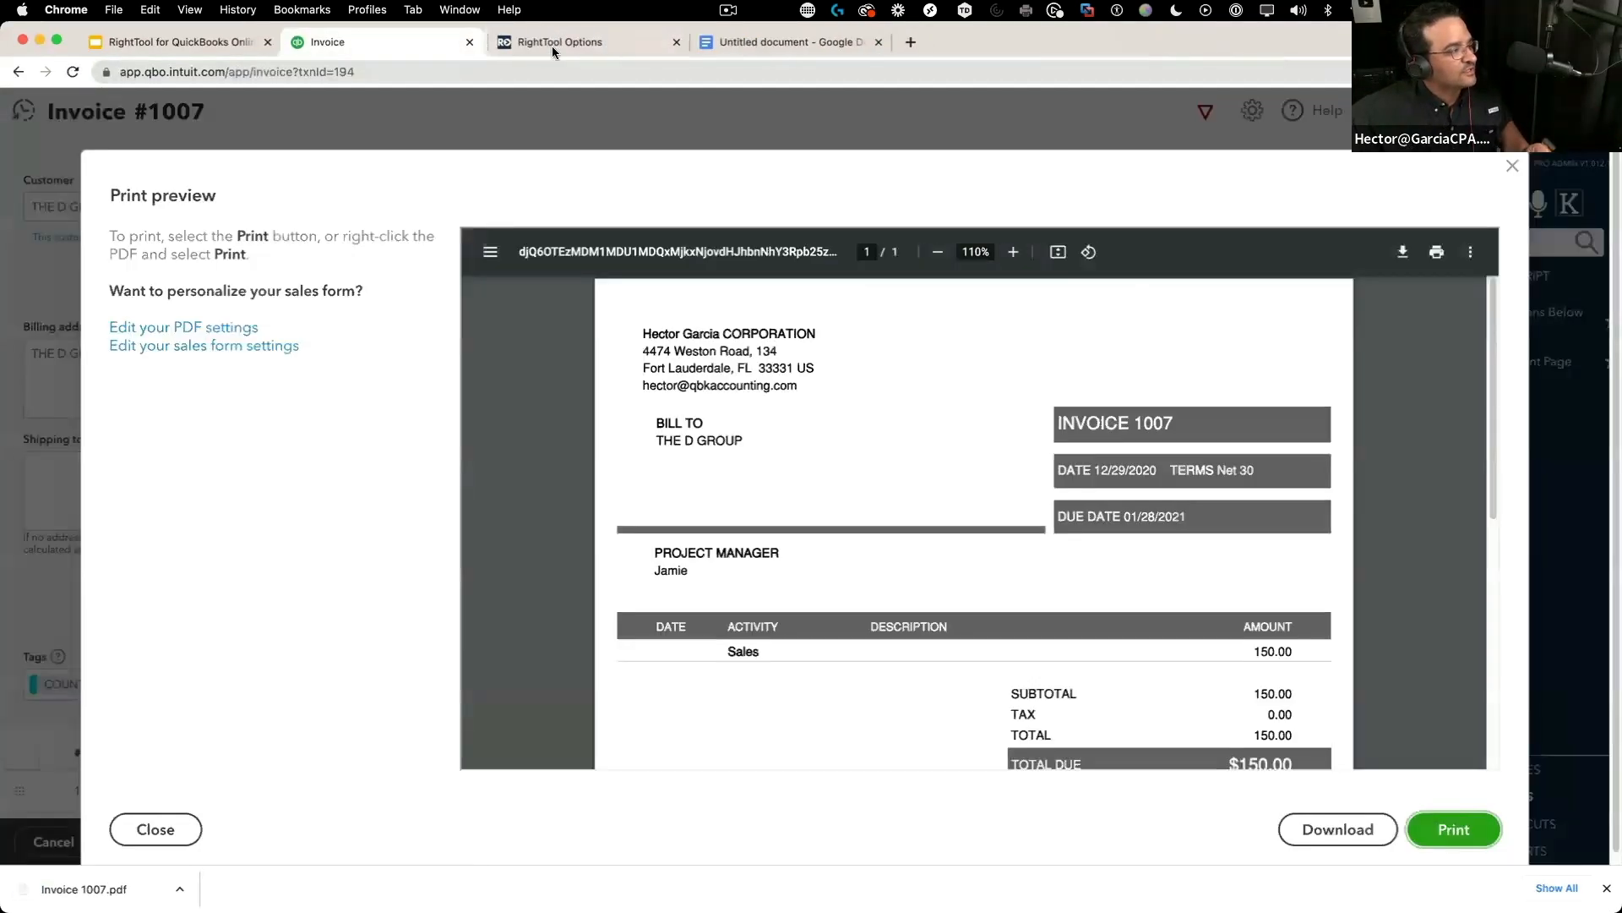
pyautogui.click(155, 829)
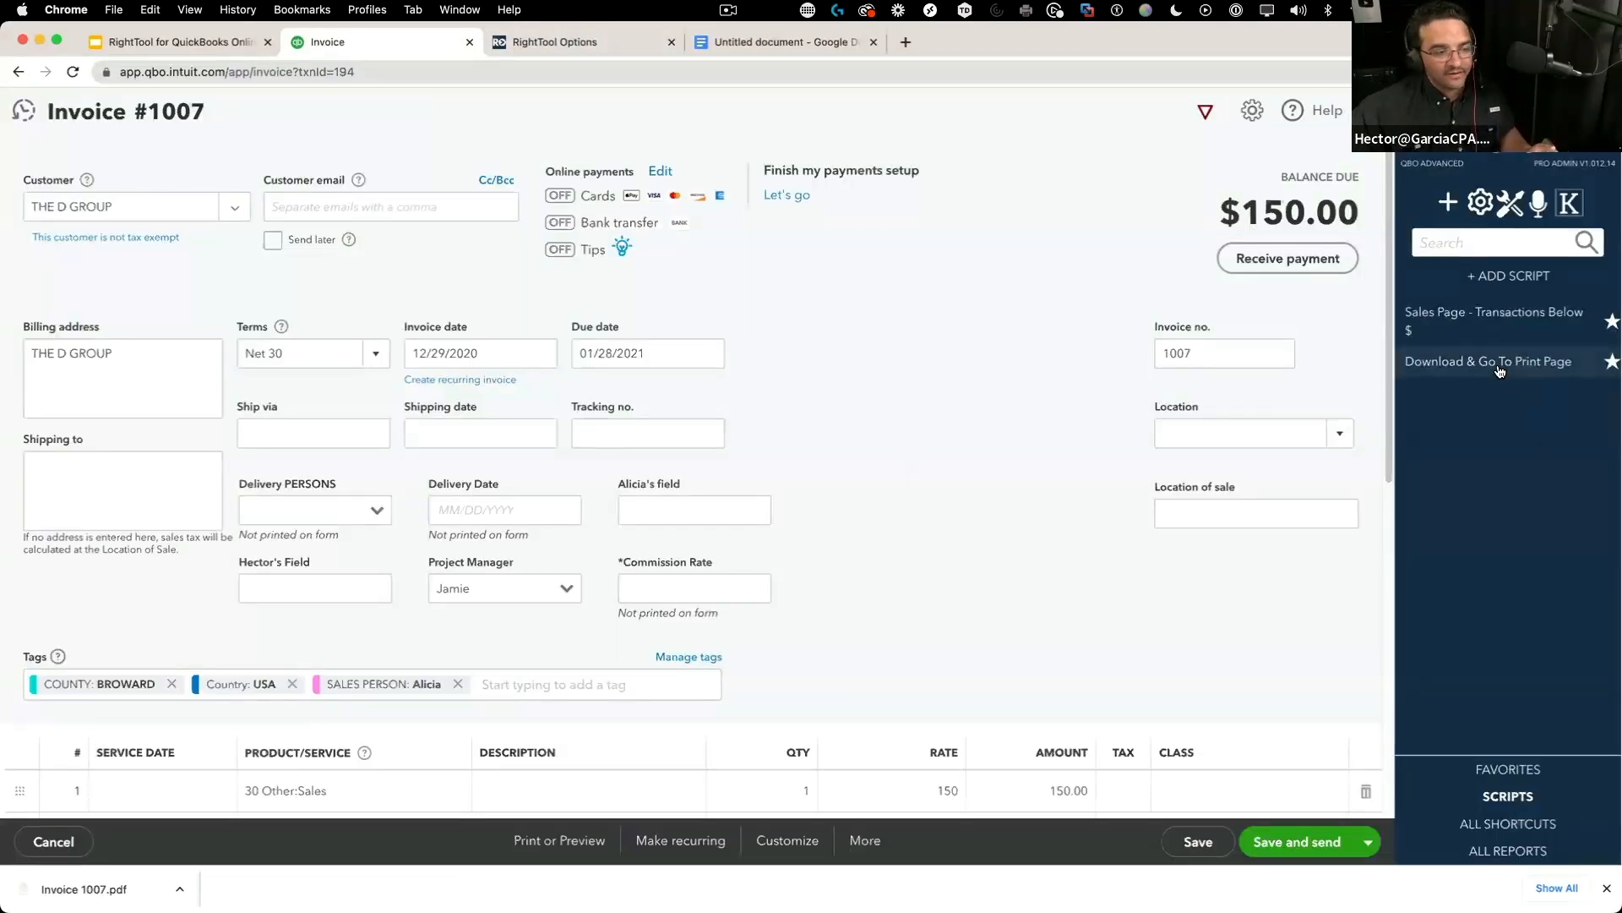
# Copy the Download & Go To Print Page script's link address into the Google Doc and return to invoice 1007
pyautogui.rightClick(1488, 360)
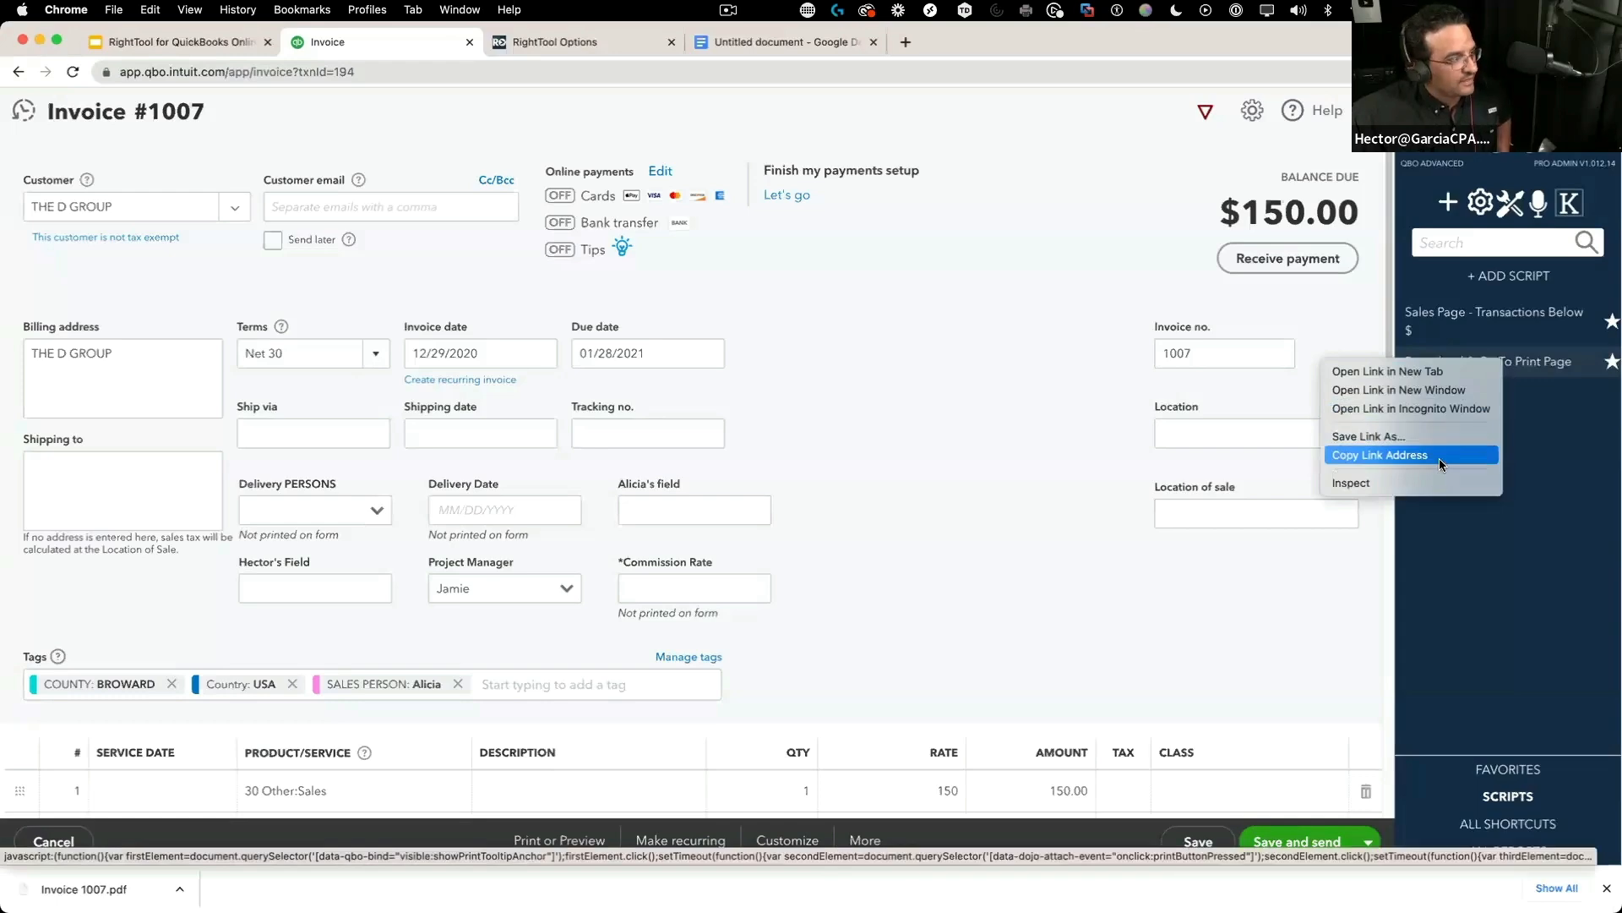
pyautogui.click(787, 42)
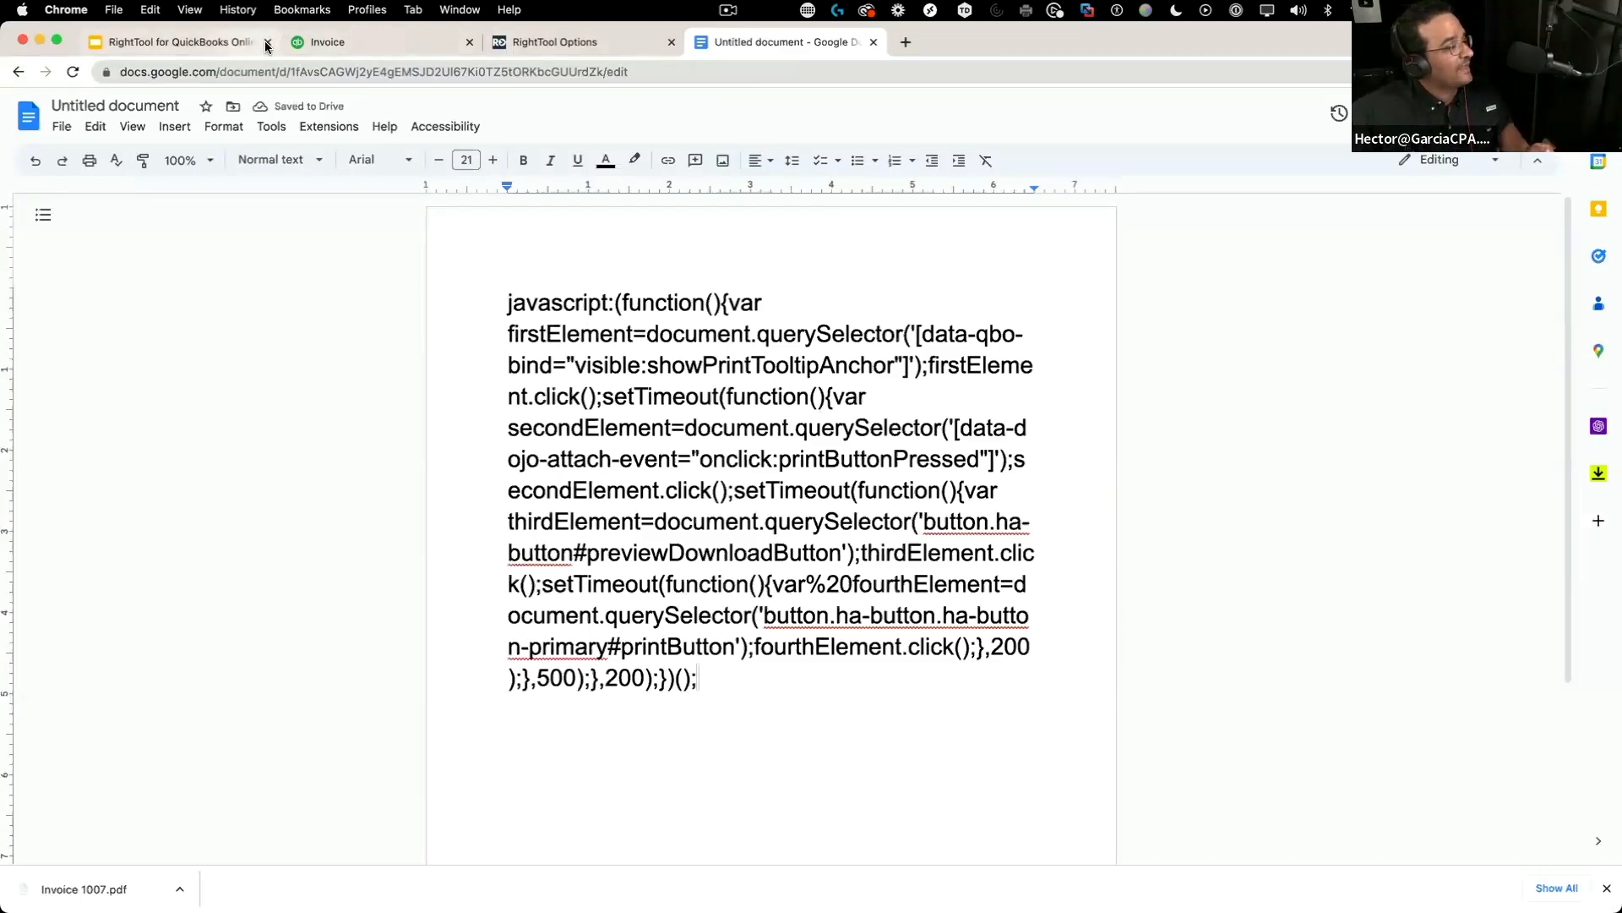
pyautogui.click(372, 41)
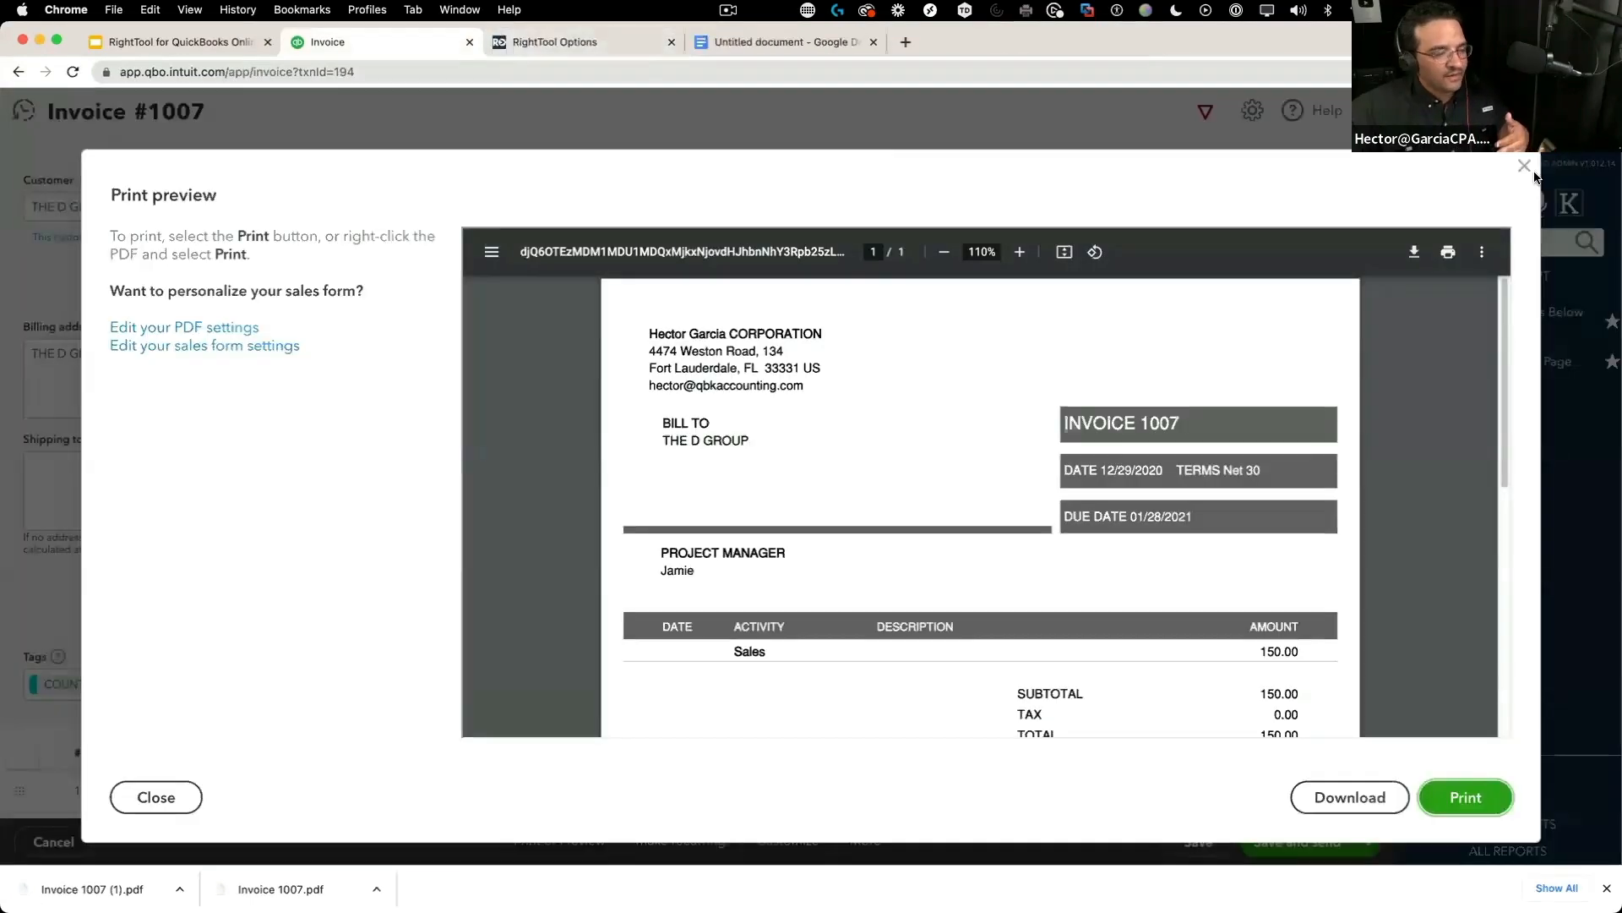
# Close invoice 1007's print preview after the second download
pyautogui.click(1525, 166)
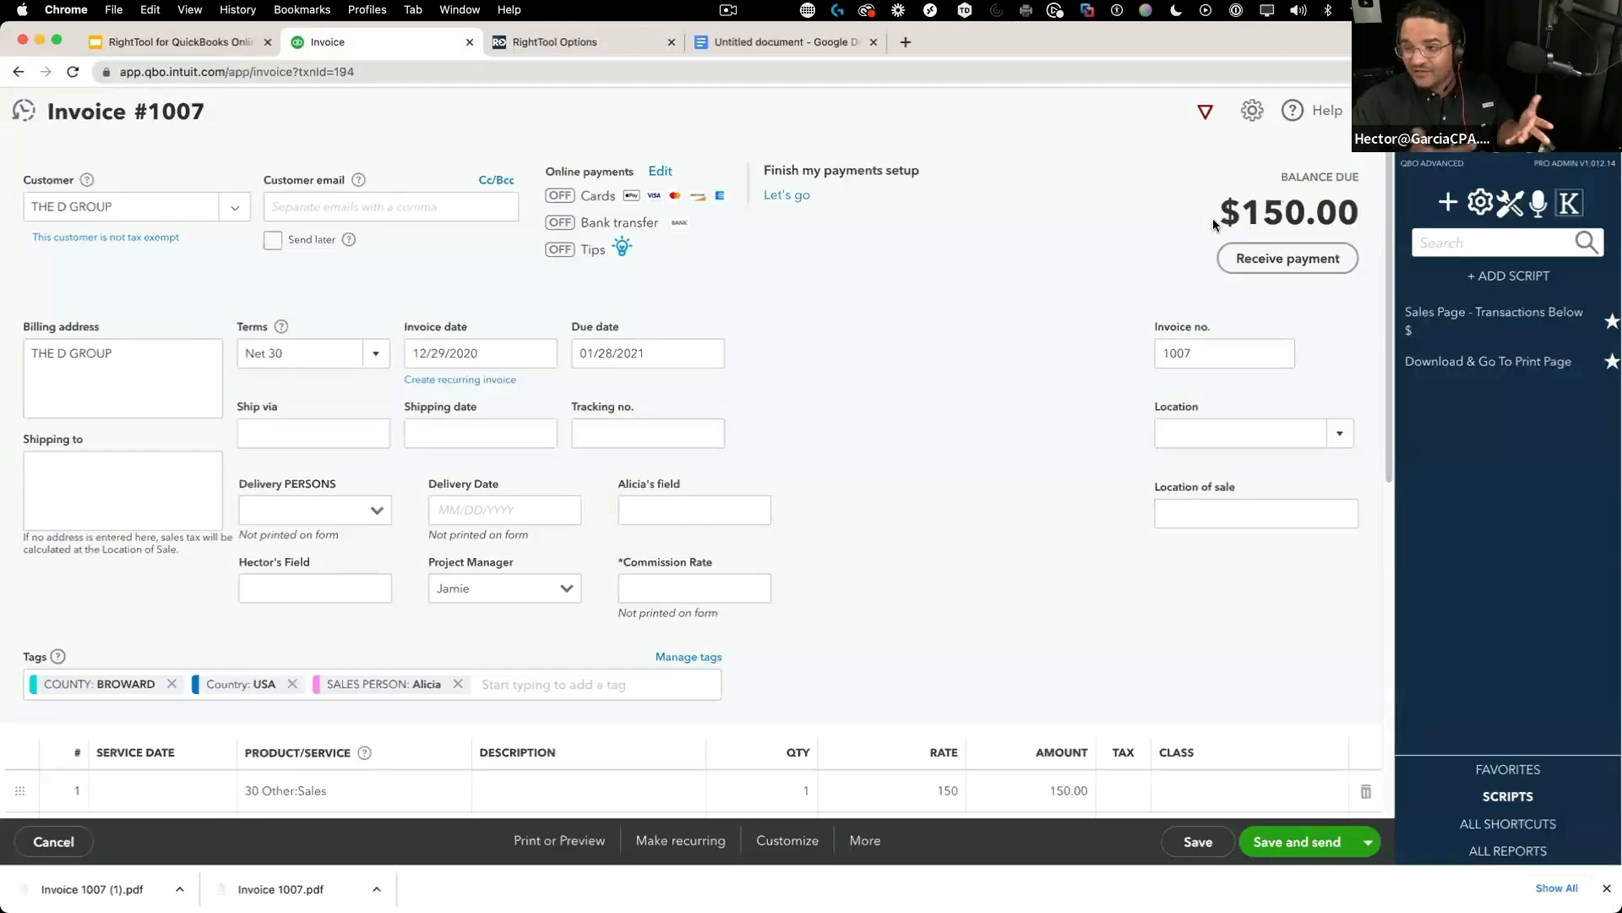